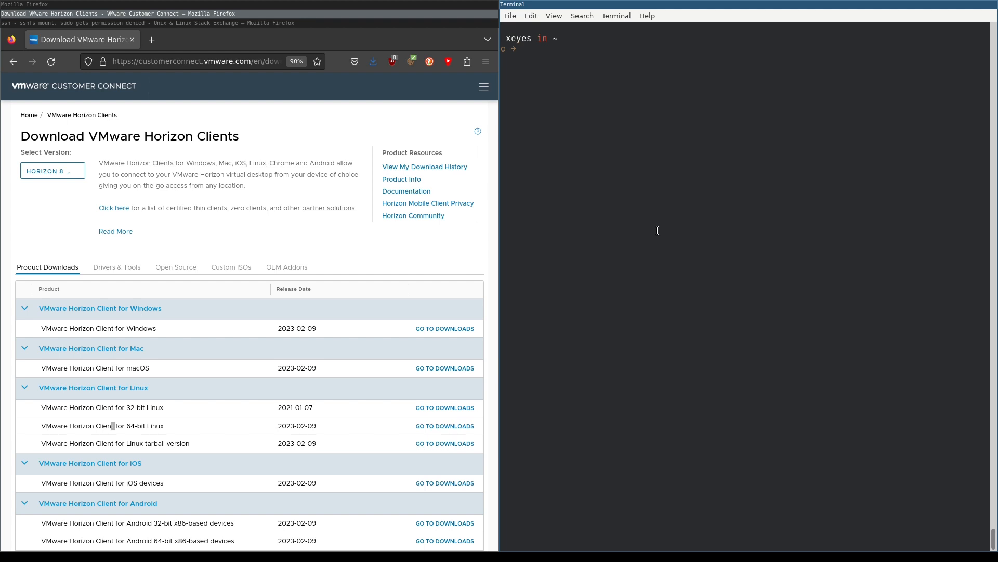
Run echo $XDG_SESSION_TYPE to confirm the session type reads x11.
{"action": "type", "text": "e"}
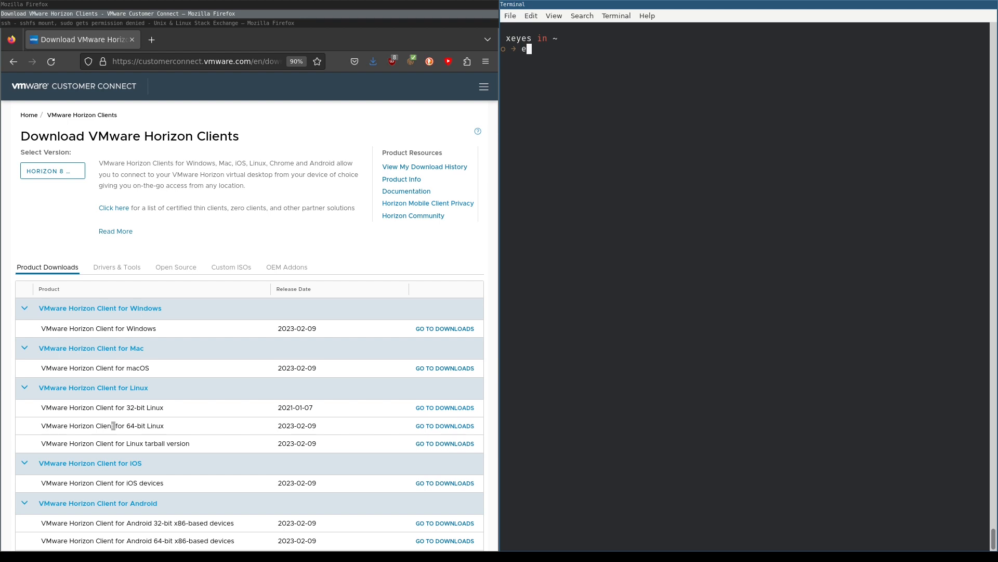
{"action": "type", "text": "cho $"}
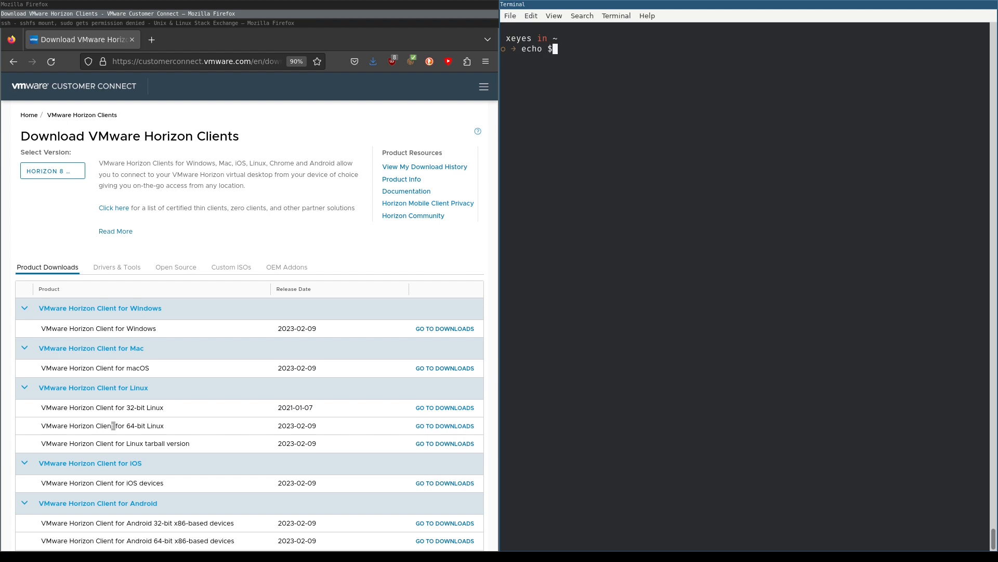
{"action": "type", "text": "XDG_SESS"}
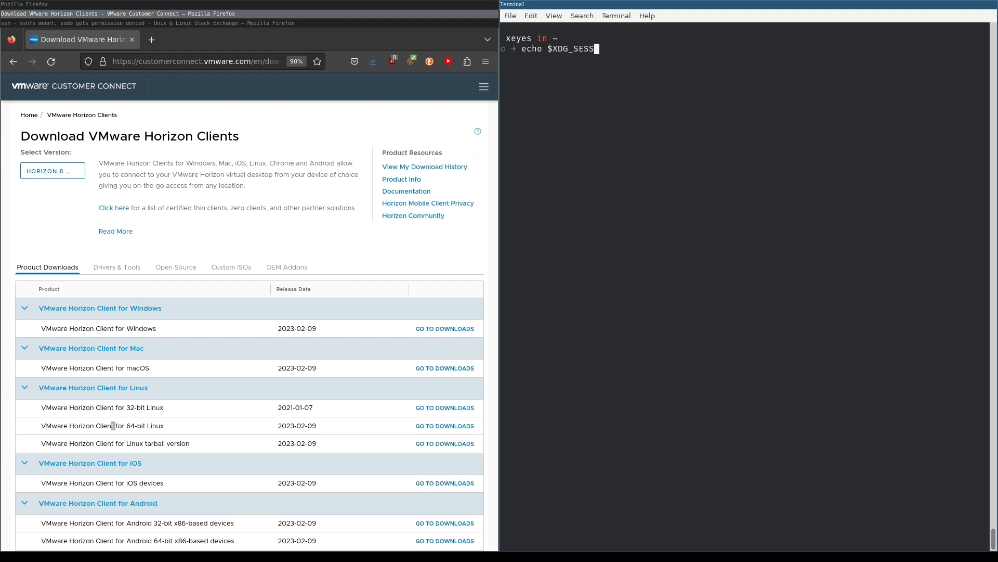
{"action": "key", "text": "Return"}
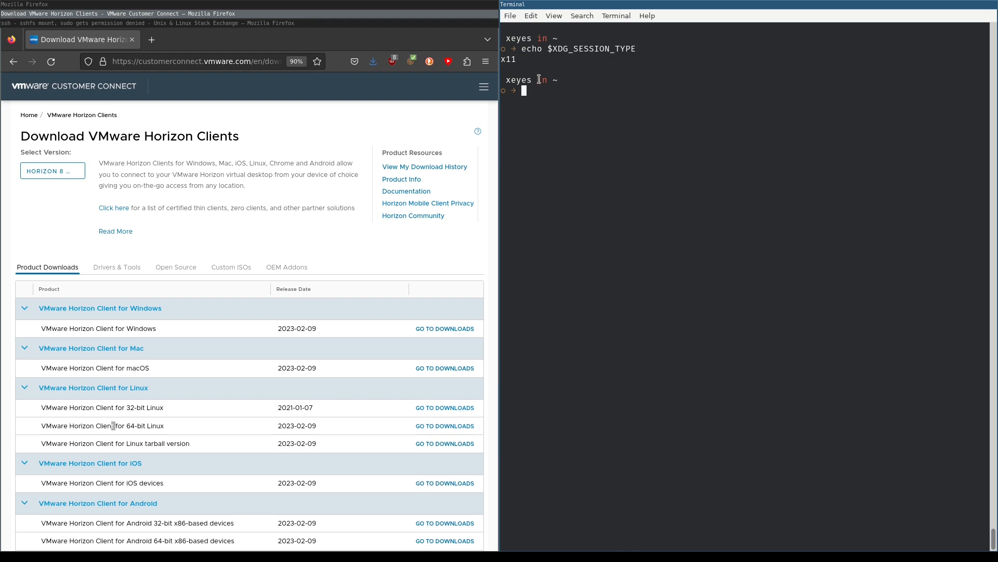
{"action": "mouse_move", "coordinate": [553, 152]}
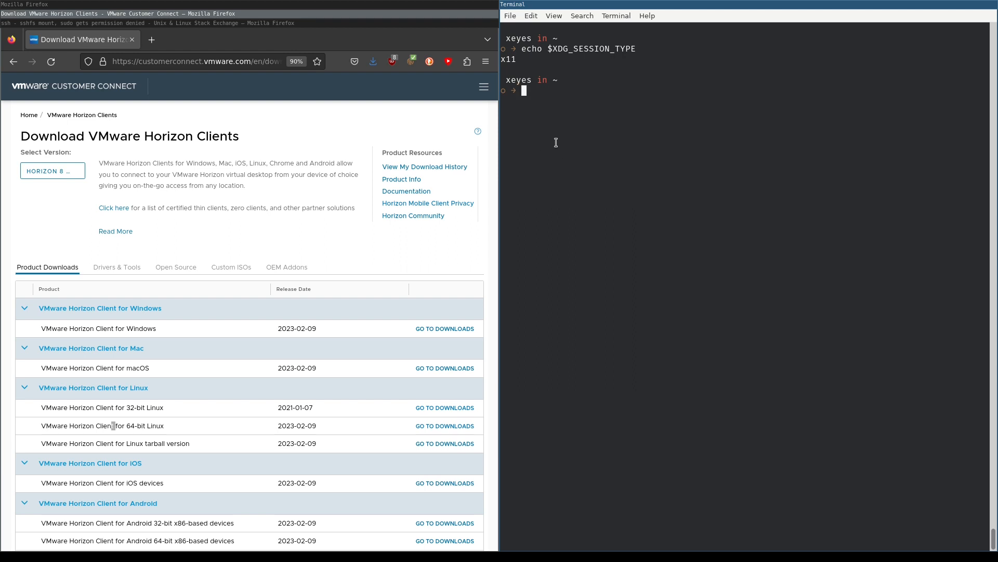
Download the VMware Horizon Client for 64-bit Linux bundle from its product page.
{"action": "scroll", "scroll_direction": "down", "scroll_amount": 3}
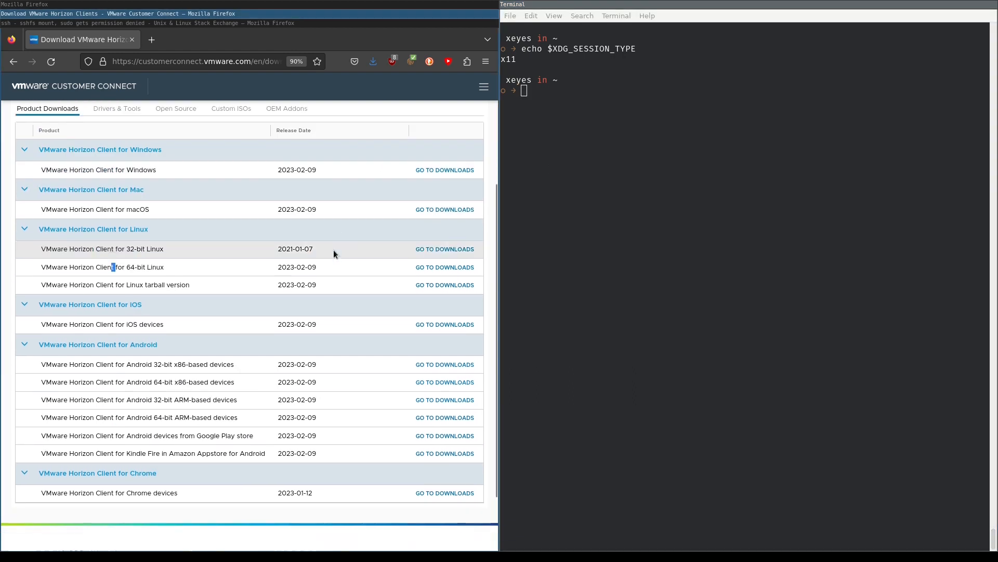
{"action": "scroll", "scroll_direction": "up", "scroll_amount": 3}
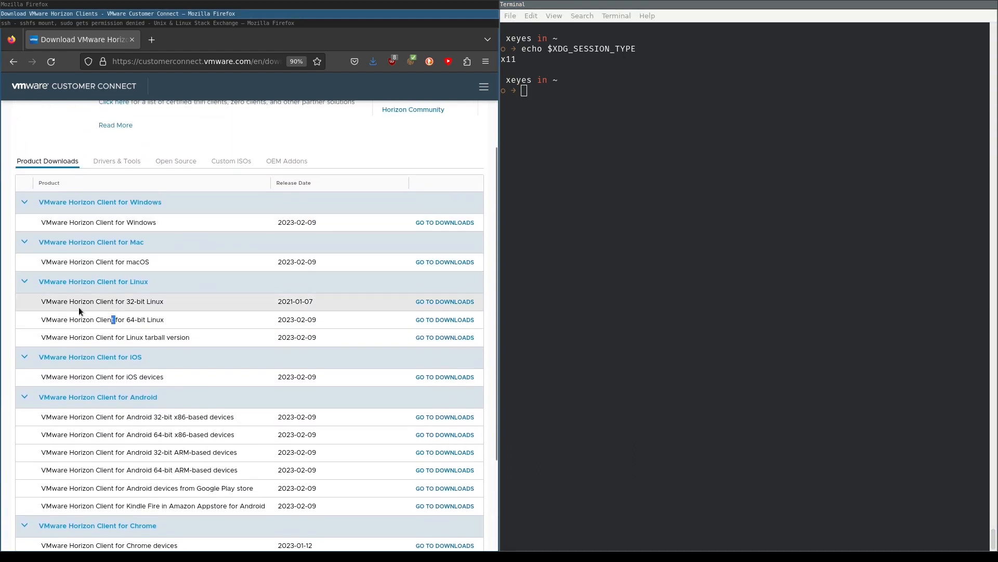
{"action": "mouse_move", "coordinate": [141, 311]}
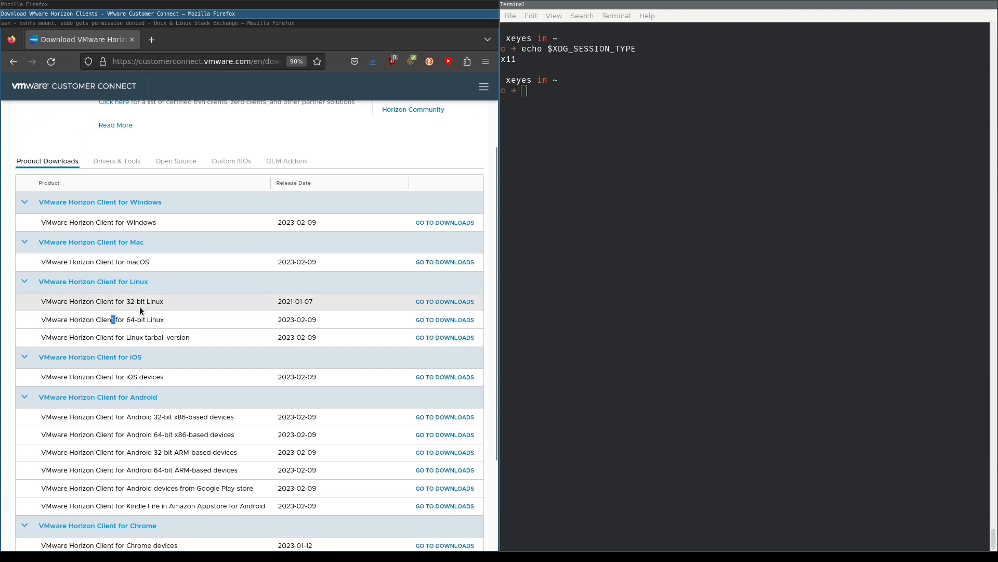
{"action": "mouse_move", "coordinate": [84, 319]}
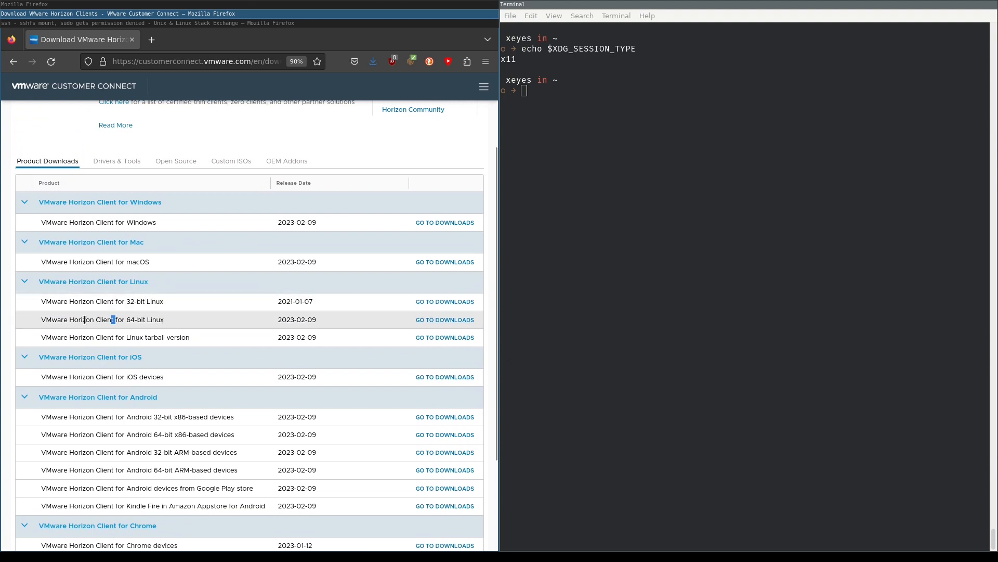
{"action": "double_click", "coordinate": [102, 319]}
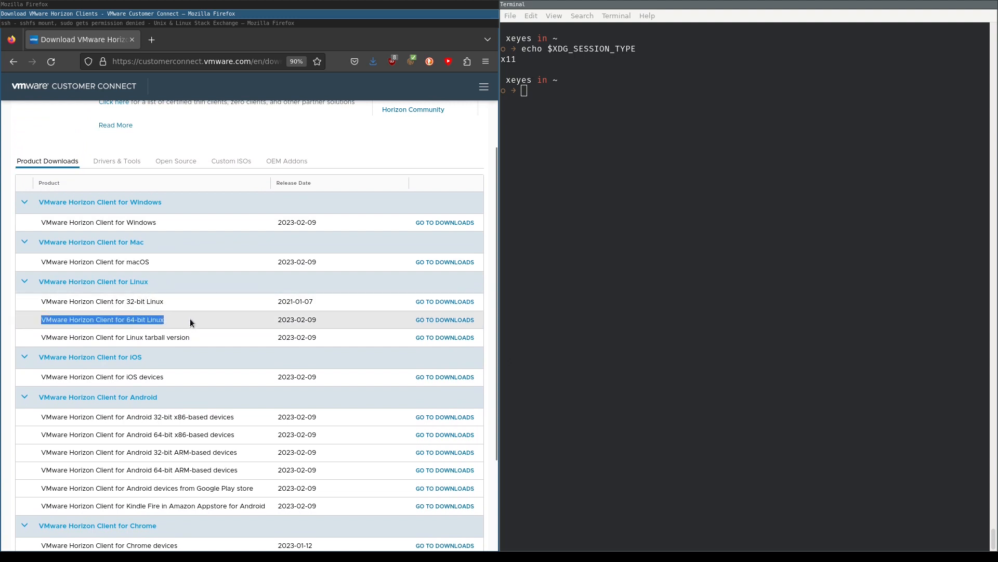
{"action": "left_click", "coordinate": [444, 319]}
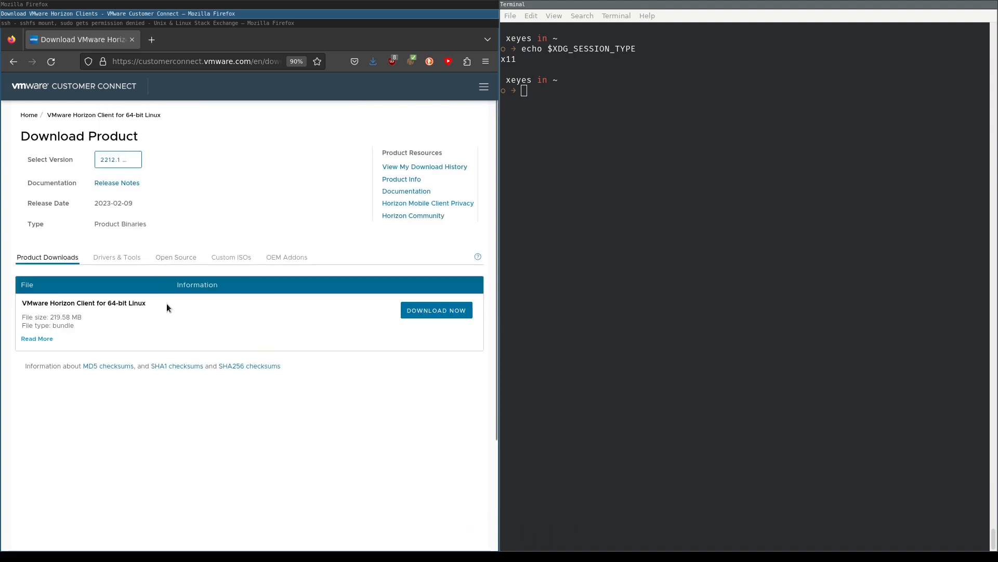
{"action": "left_click", "coordinate": [374, 61]}
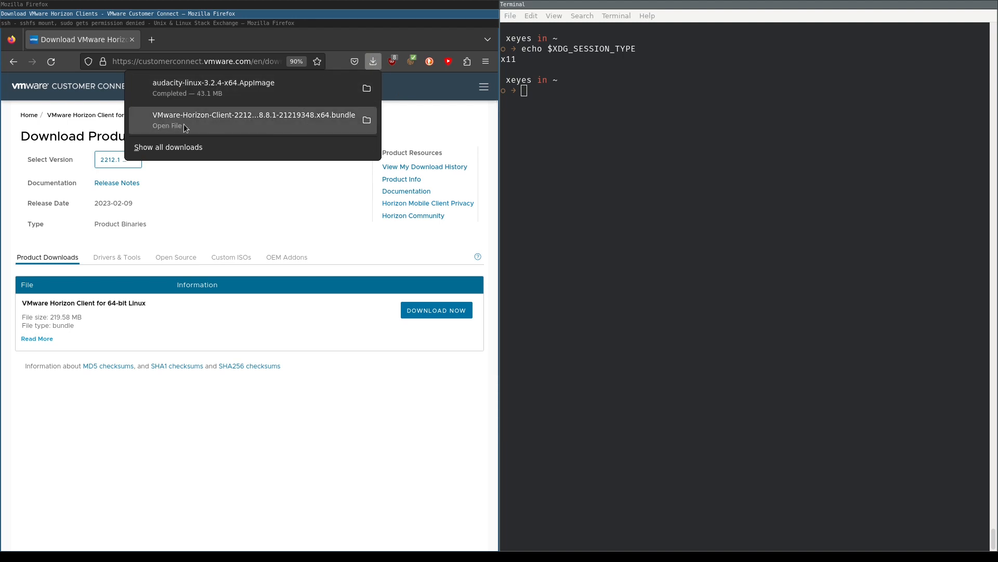
{"action": "mouse_move", "coordinate": [366, 120]}
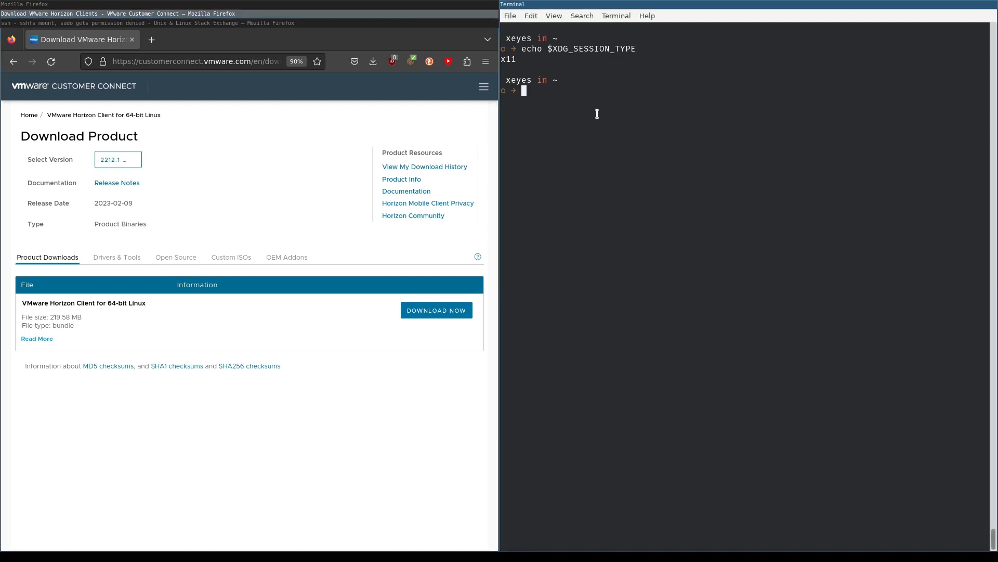
Change into Downloads and list the 220M Horizon Client bundle with its permissions.
{"action": "type", "text": "cd Dow"}
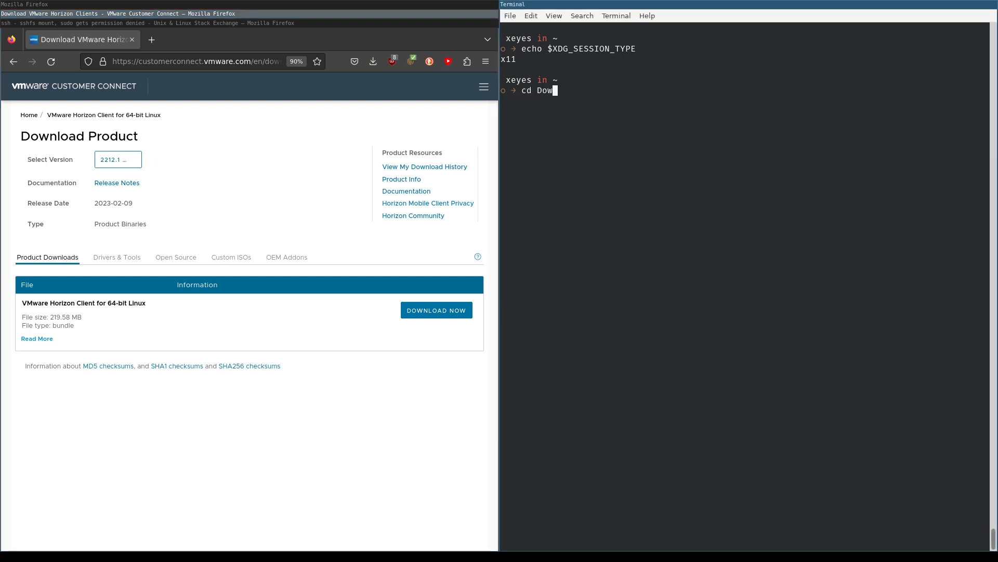
{"action": "key", "text": "Return"}
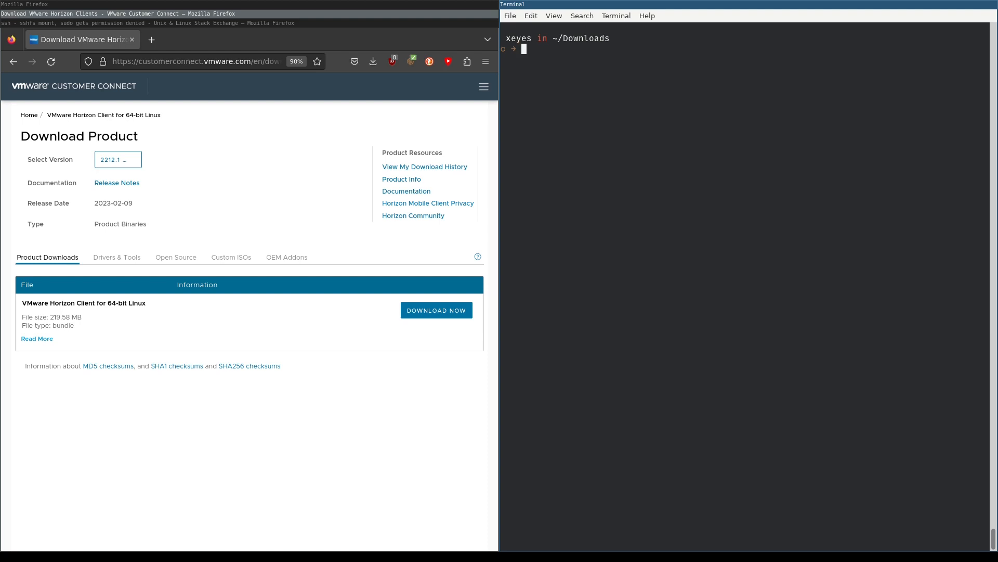
{"action": "type", "text": "ls *"}
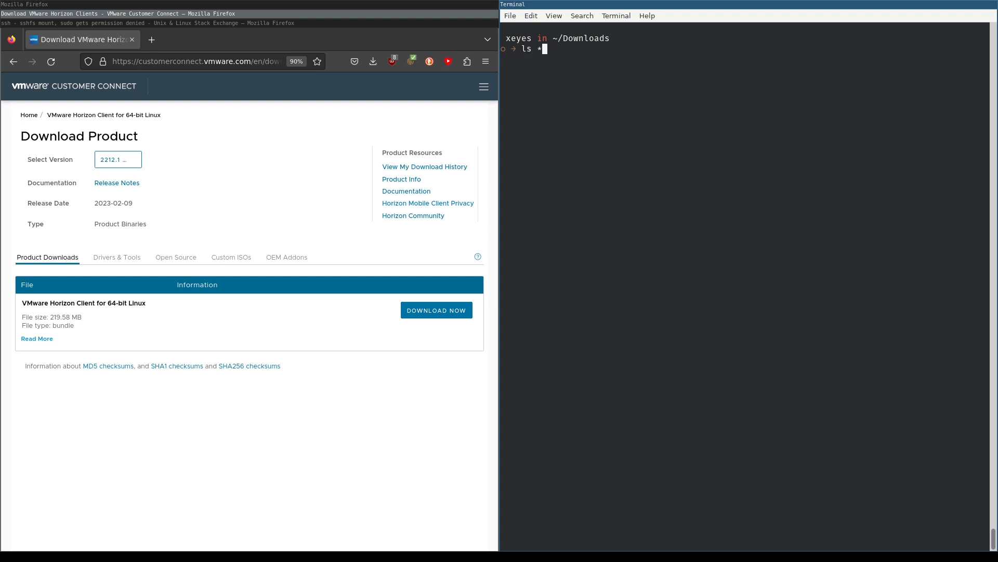
{"action": "type", "text": ".b"}
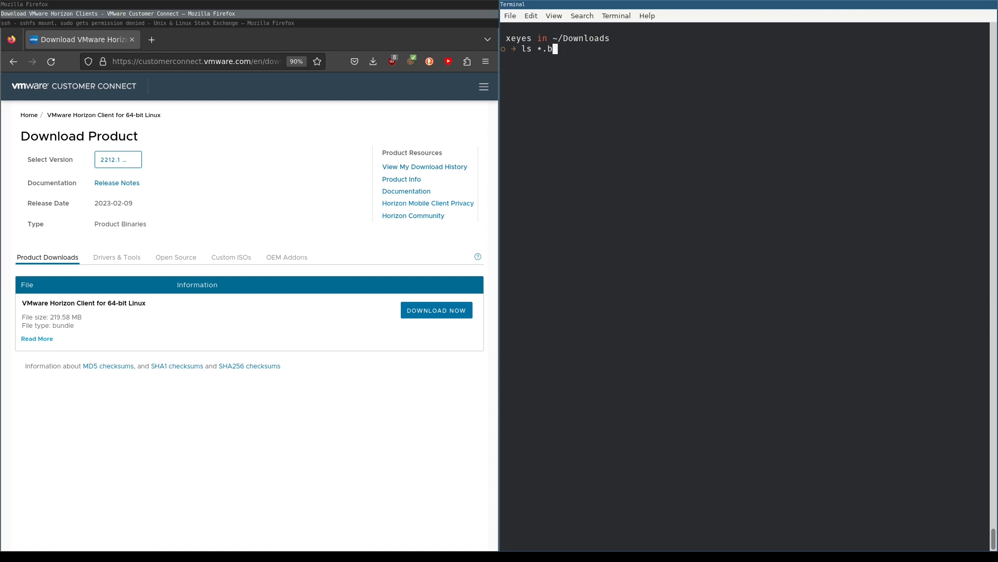
{"action": "key", "text": "Return"}
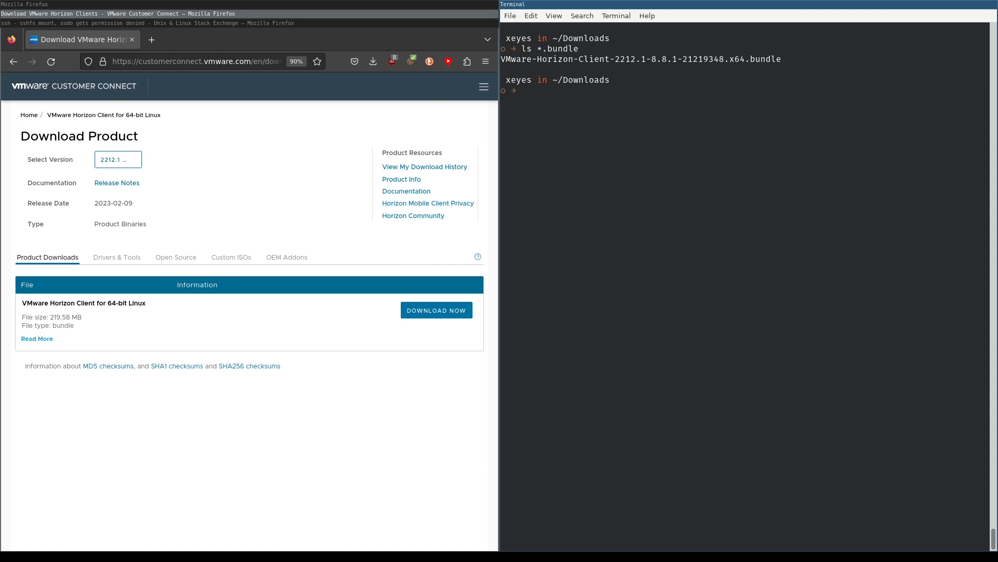
{"action": "type", "text": "ls *.bundle"}
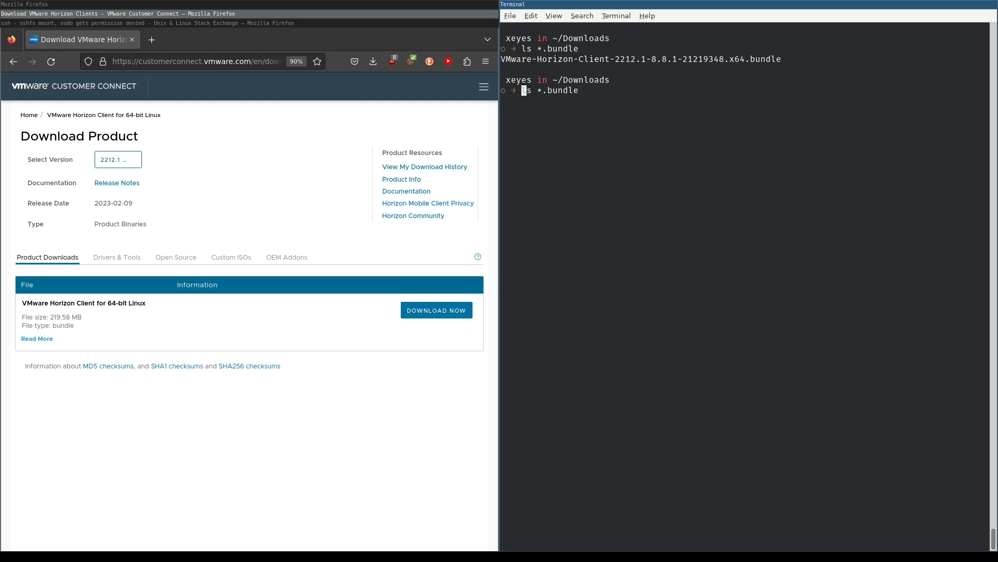
{"action": "type", "text": "l"}
{"action": "key", "text": "Return"}
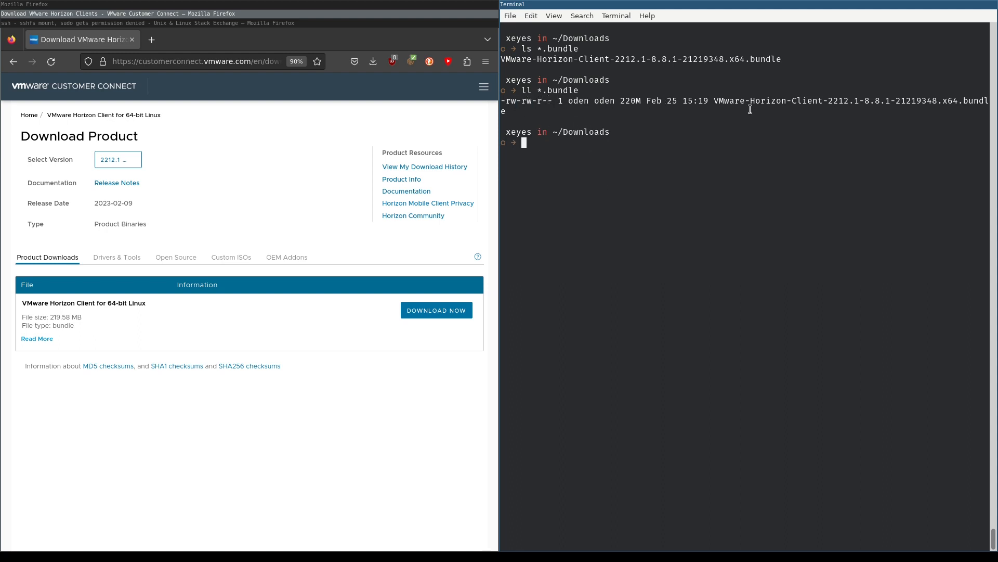
{"action": "mouse_move", "coordinate": [725, 104]}
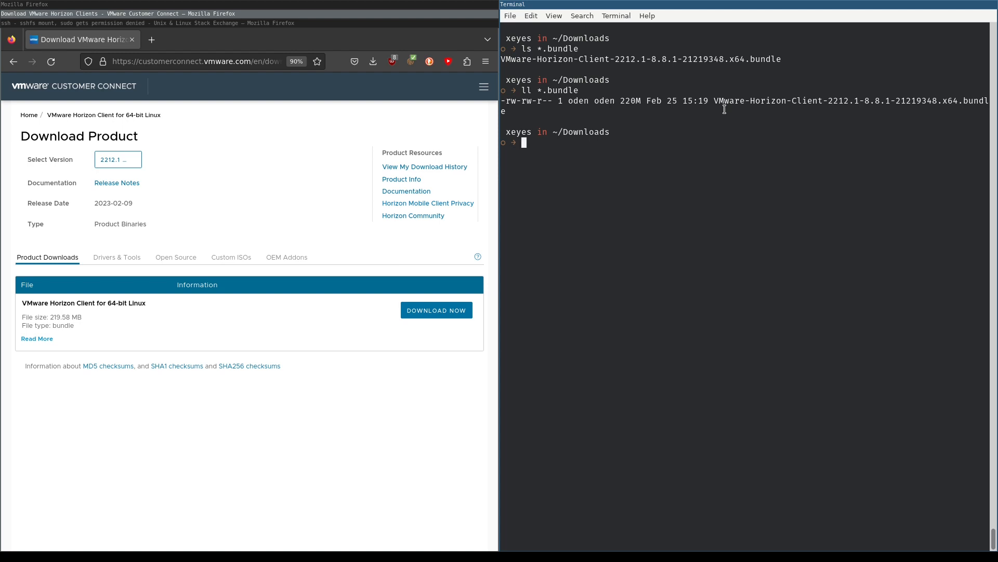
Make the Horizon Client bundle executable with chmod +x and verify its permissions.
{"action": "type", "text": "chmod +x"}
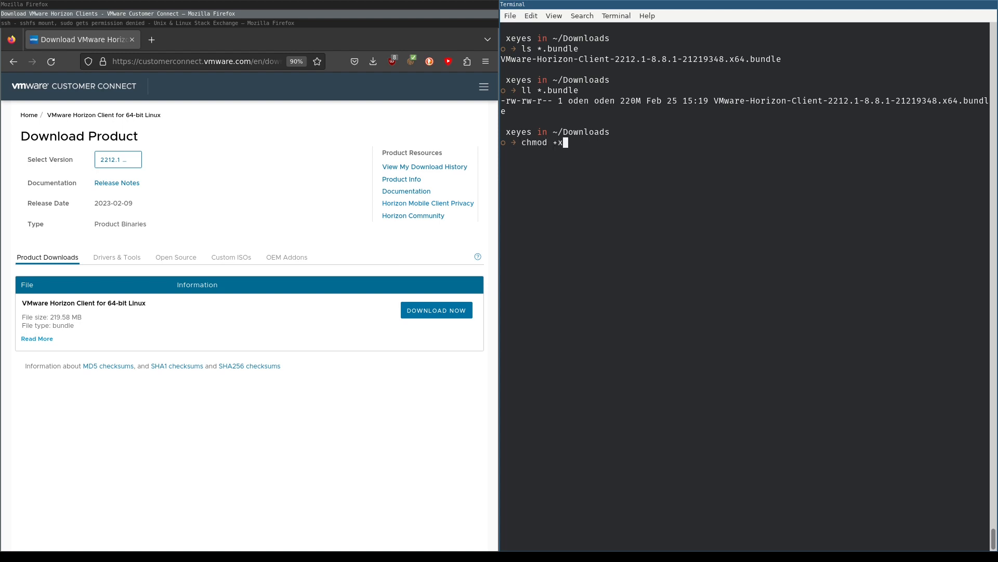
{"action": "type", "text": "V"}
{"action": "type", "text": "ll *.bundle"}
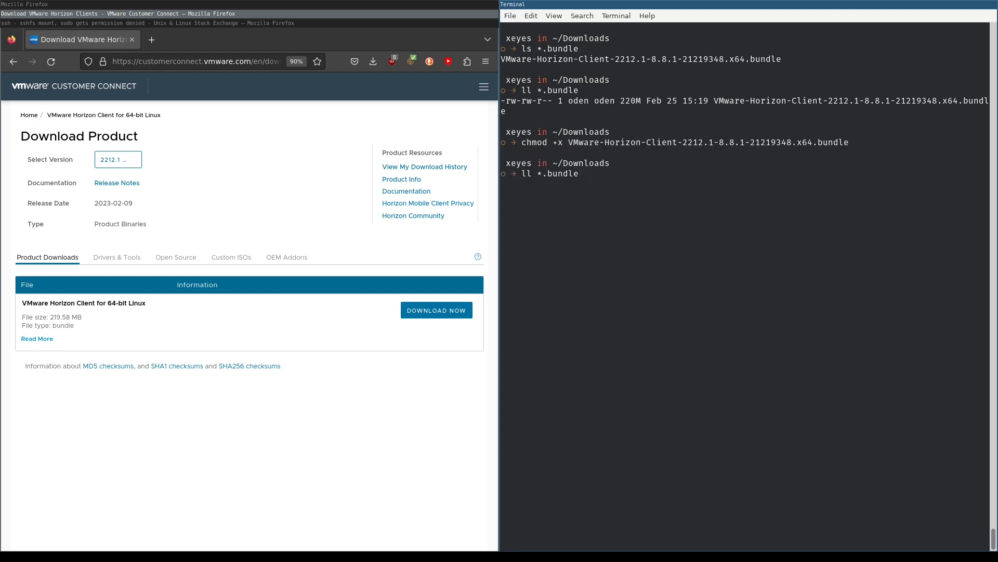
{"action": "key", "text": "Return"}
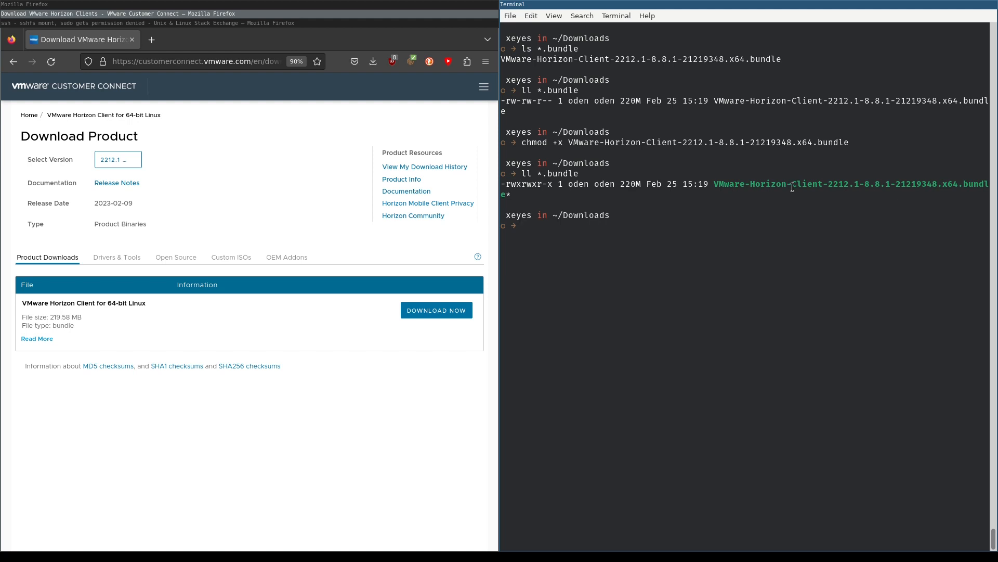
Launch VMware-Horizon-Client-2212.1-8.8.1-21219348.x64.bundle with sudo to start the installer.
{"action": "type", "text": "sudo"}
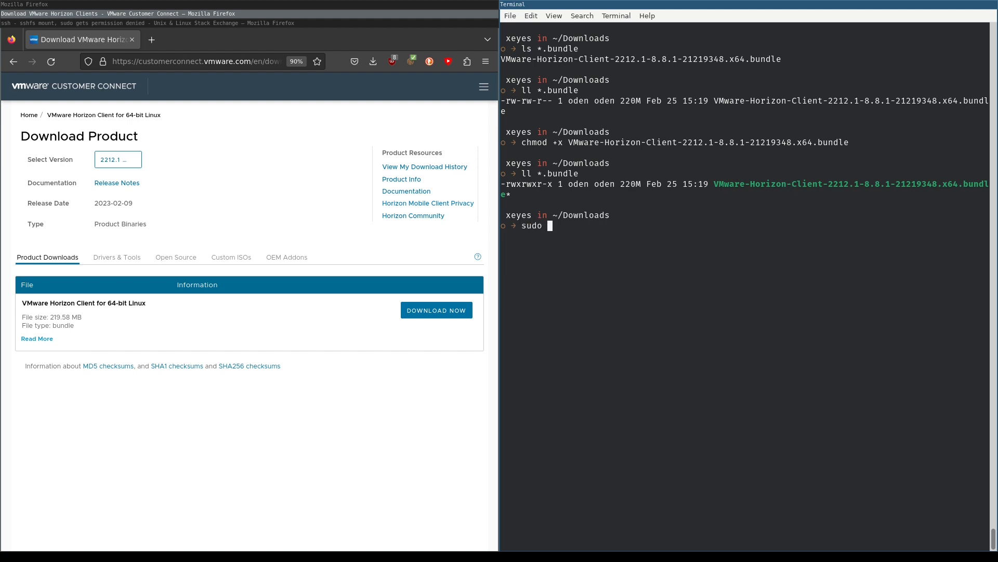
{"action": "type", "text": "./"}
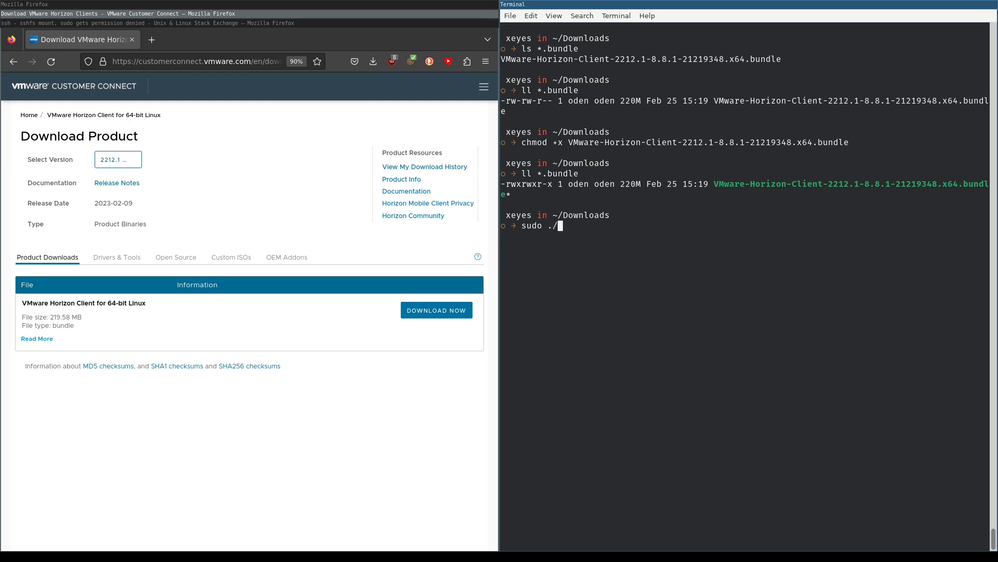
{"action": "type", "text": "VMware-Horizon-Client-2212.1-8.8.1-21219348.x64.bundle"}
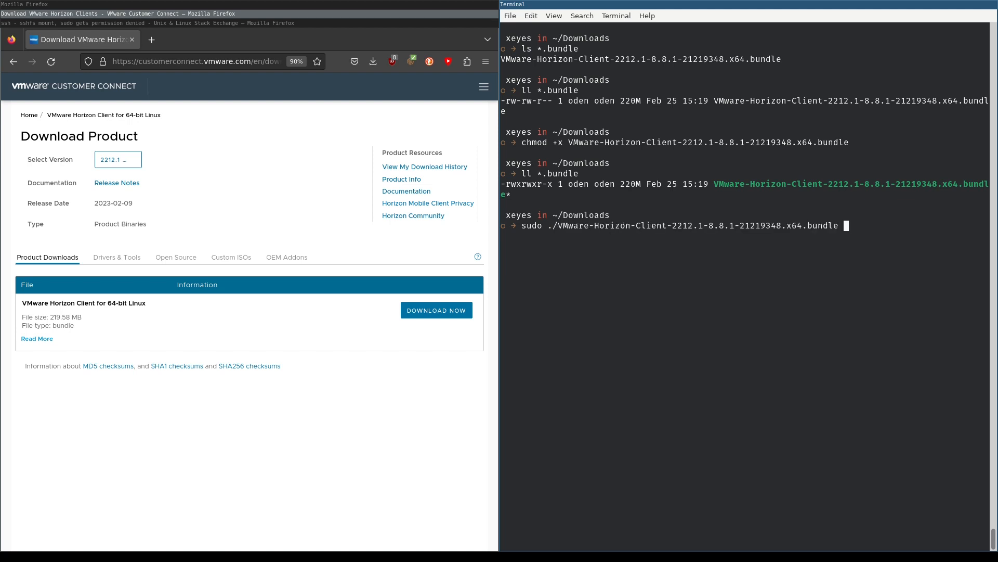
{"action": "key", "text": "Return"}
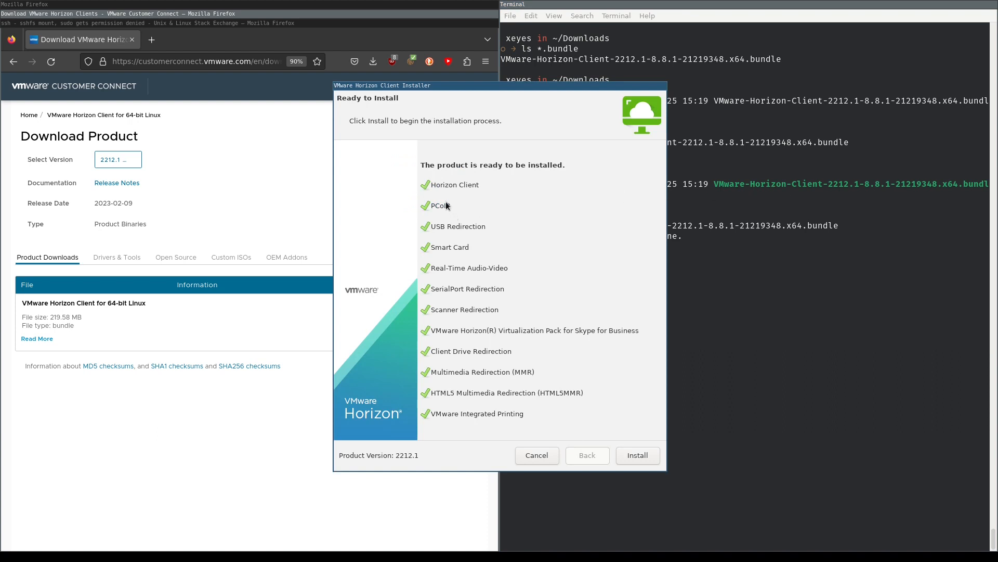
{"action": "mouse_move", "coordinate": [430, 181]}
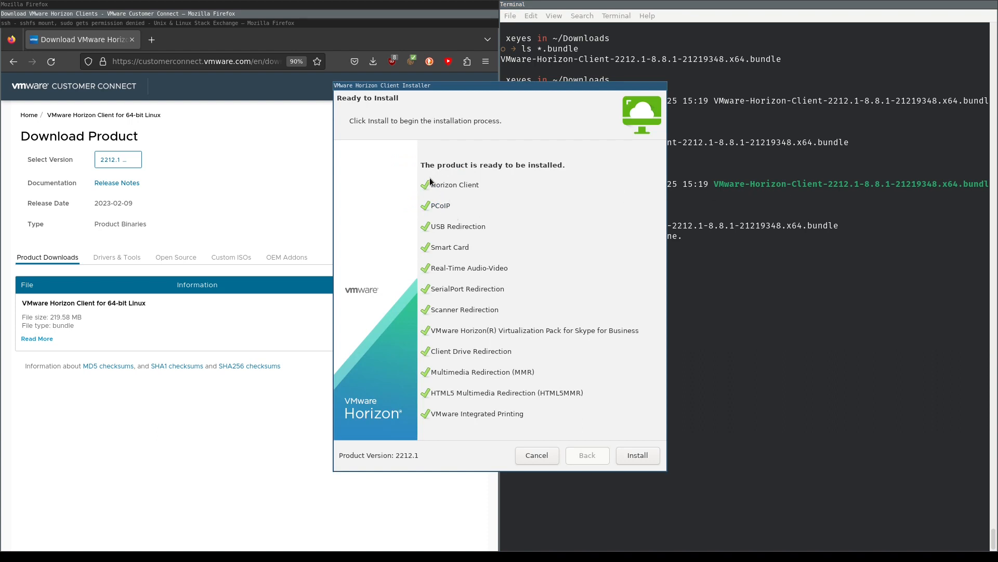
{"action": "mouse_move", "coordinate": [434, 198]}
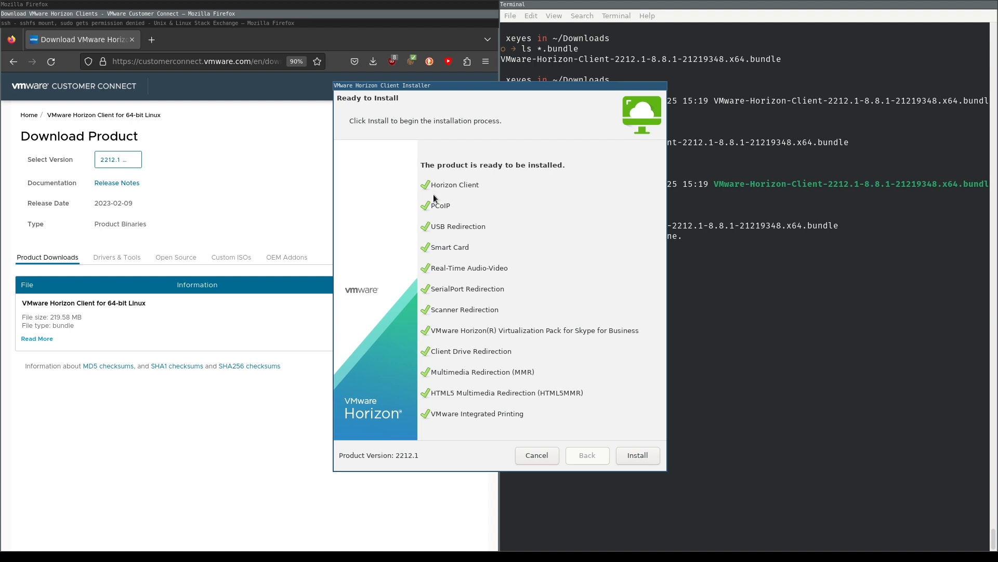
{"action": "mouse_move", "coordinate": [433, 296]}
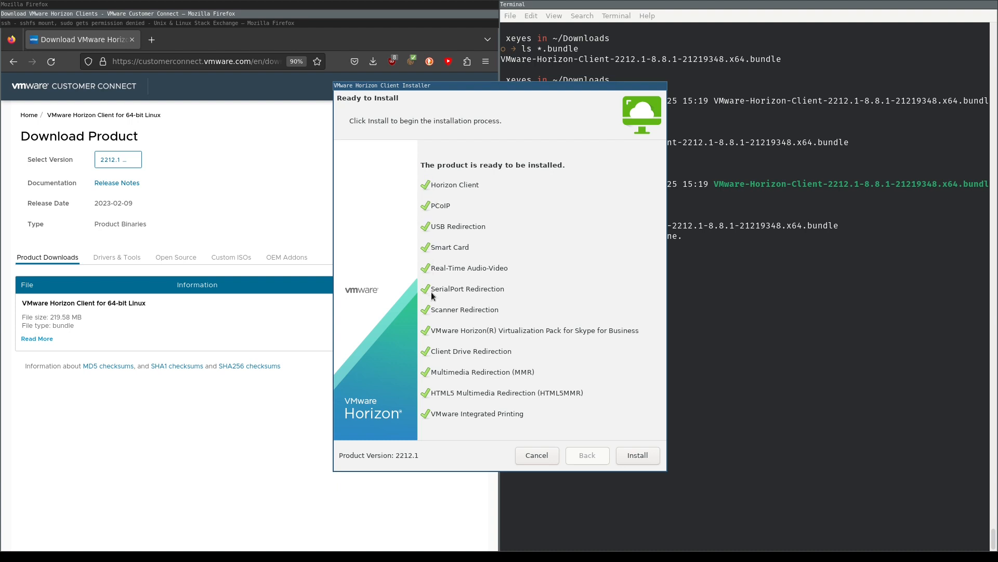
{"action": "mouse_move", "coordinate": [438, 420]}
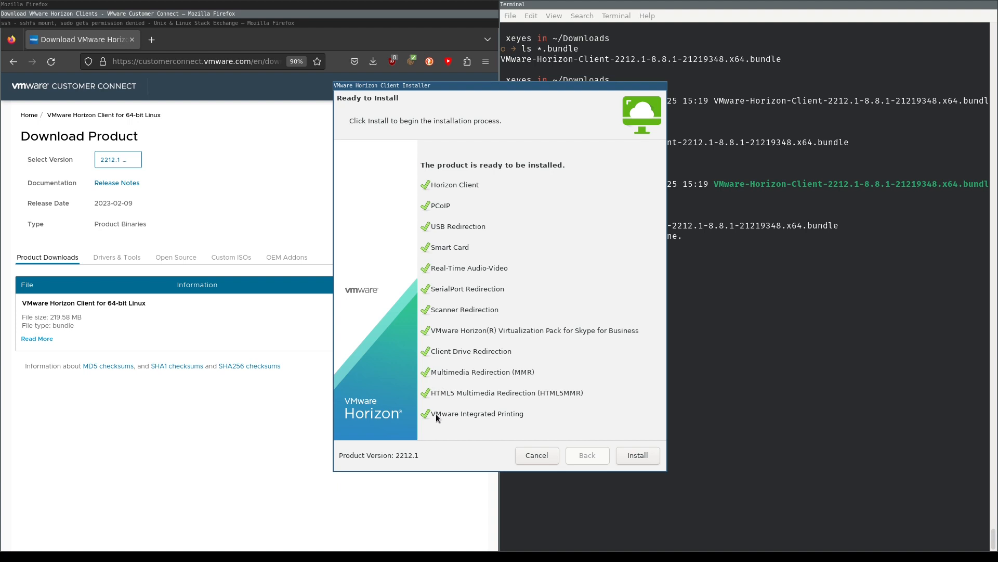
{"action": "mouse_move", "coordinate": [627, 438]}
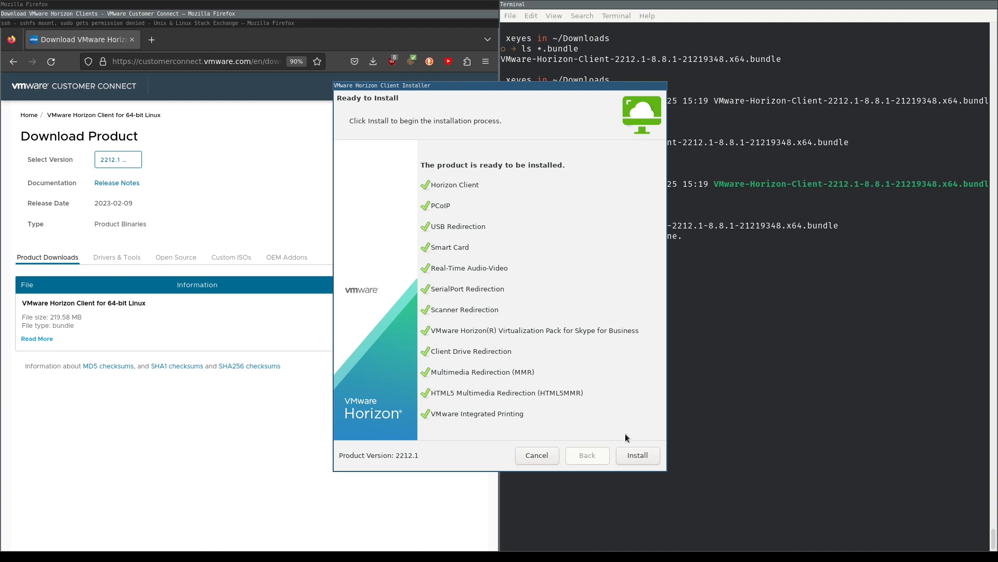
Start installing Horizon Client 2212.1 and its components from the Ready to Install page.
{"action": "left_click", "coordinate": [636, 455]}
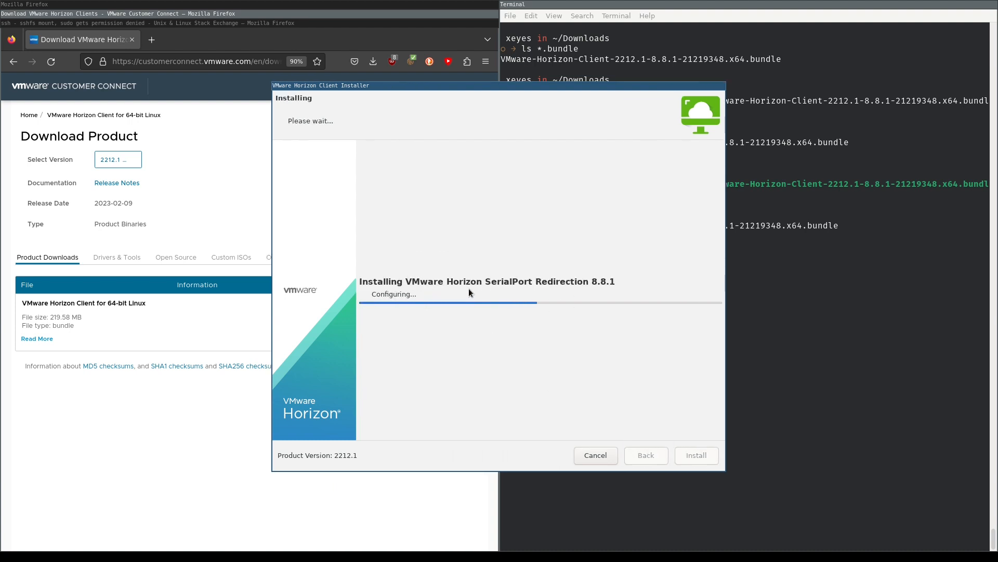
{"action": "mouse_move", "coordinate": [505, 291]}
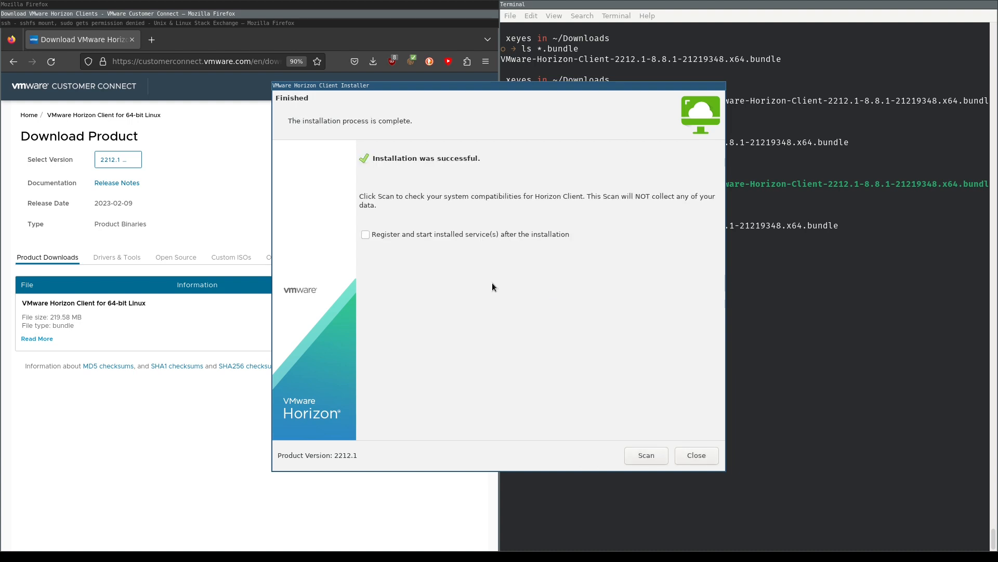
{"action": "mouse_move", "coordinate": [627, 440]}
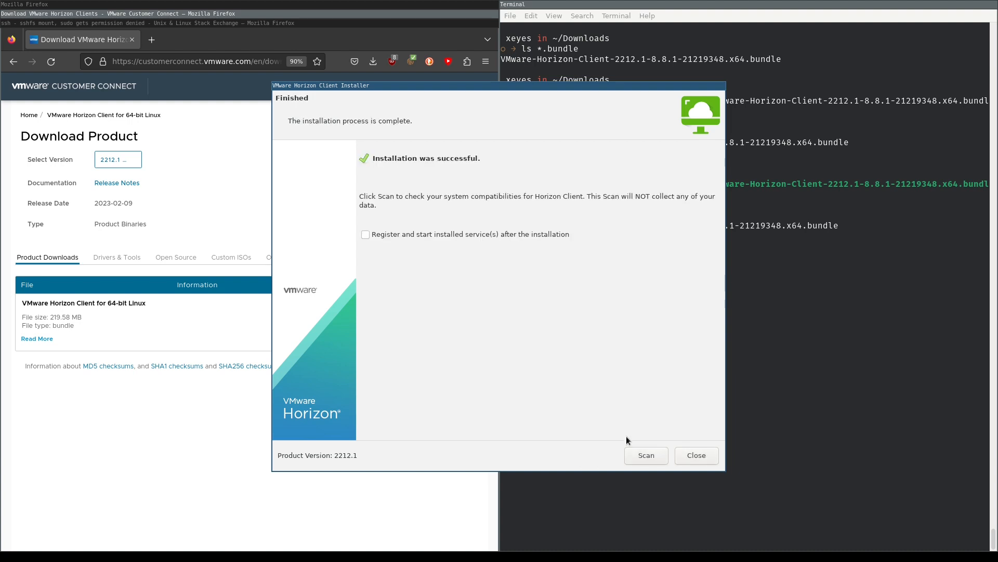
Run the compatibility scan, confirm success for every component, and close the installer.
{"action": "left_click", "coordinate": [644, 455]}
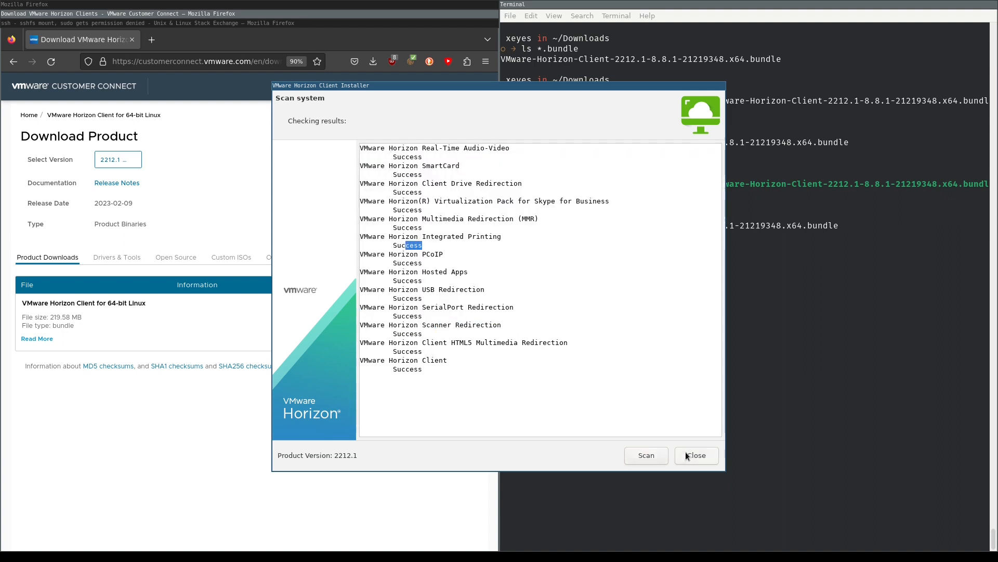
{"action": "mouse_move", "coordinate": [695, 455]}
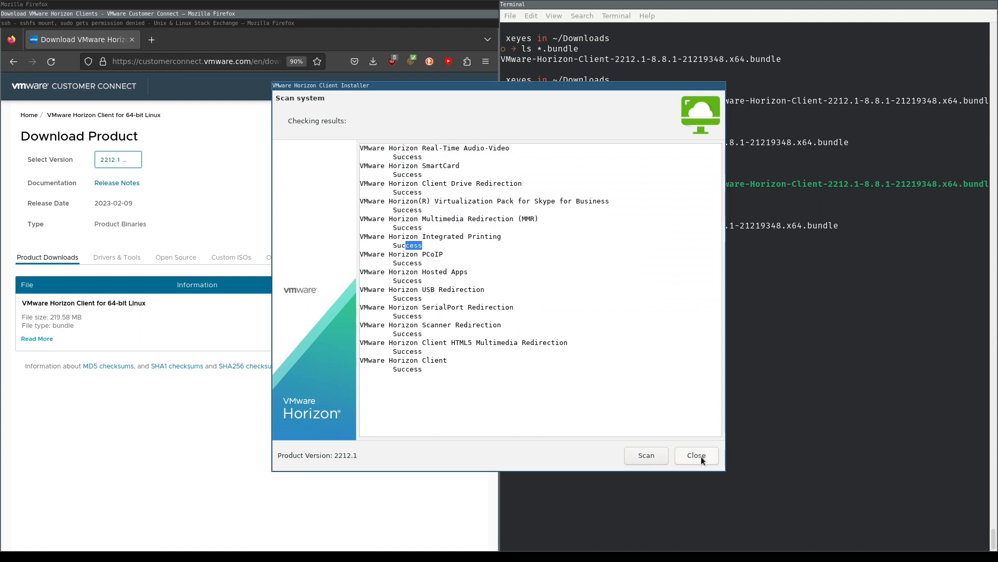
{"action": "mouse_move", "coordinate": [702, 465]}
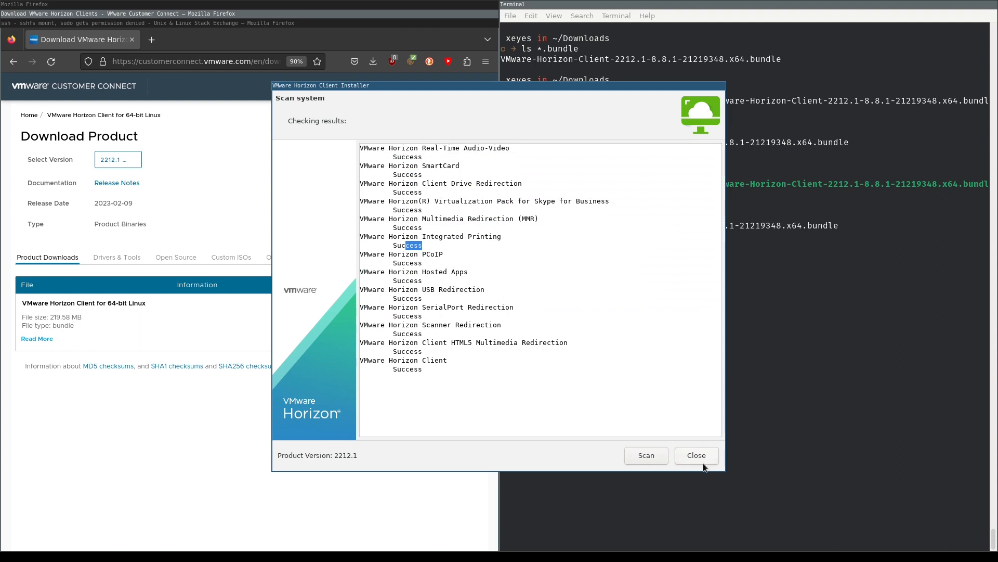
{"action": "left_click", "coordinate": [696, 454]}
{"action": "type", "text": "vi"}
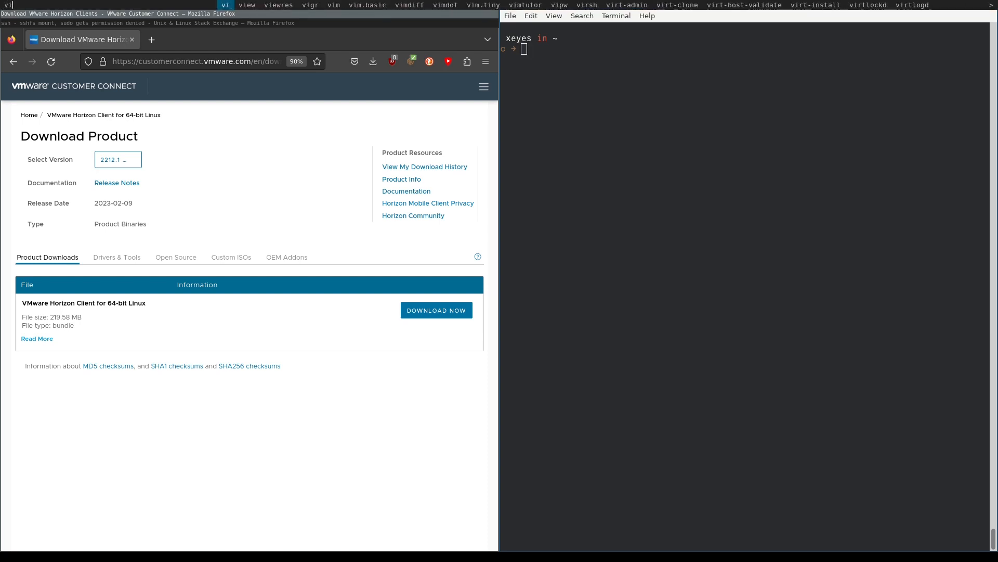
Launch vmware-view from the terminal and begin adding a new connection server.
{"action": "type", "text": "vmware-"}
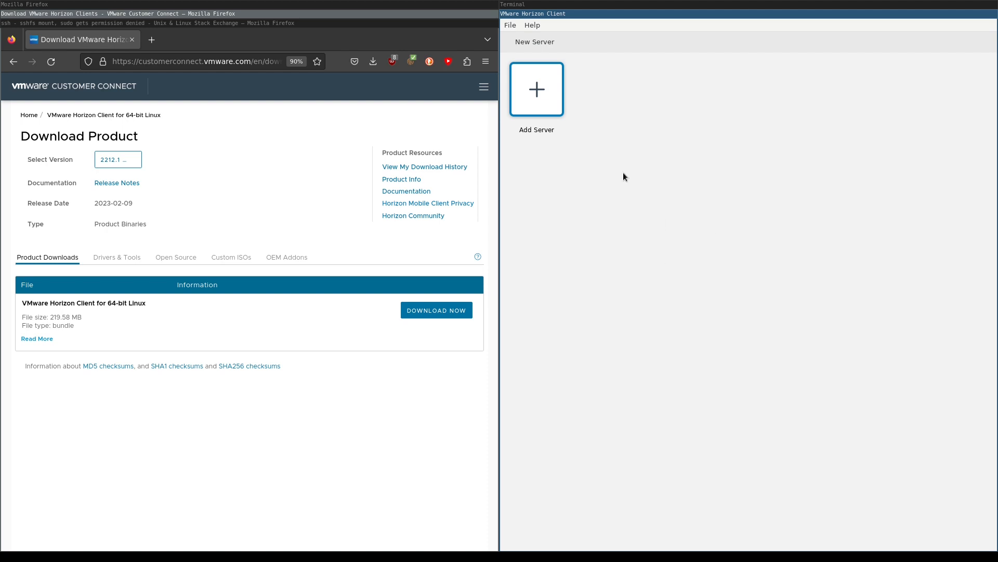
{"action": "mouse_move", "coordinate": [536, 89]}
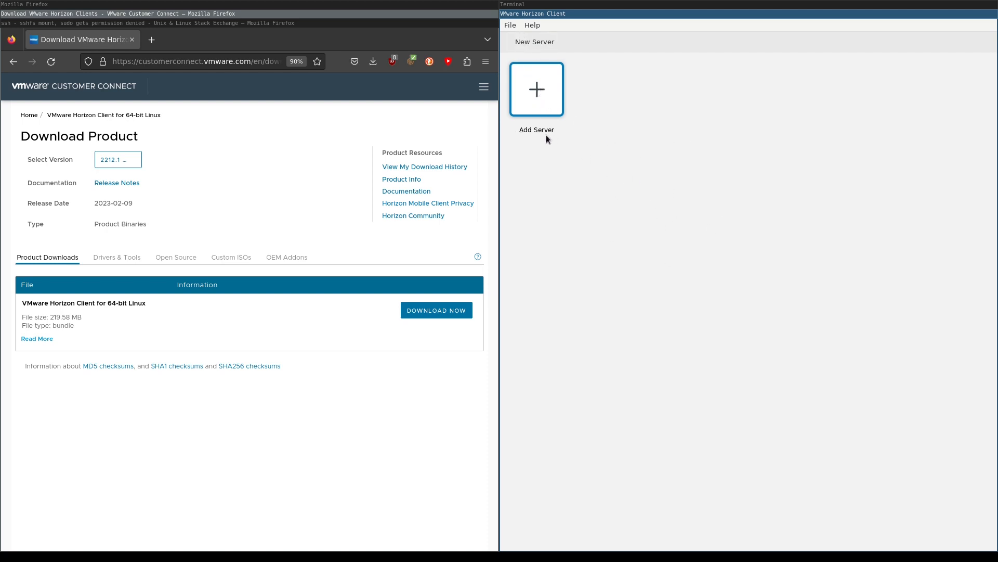
{"action": "left_click", "coordinate": [537, 90]}
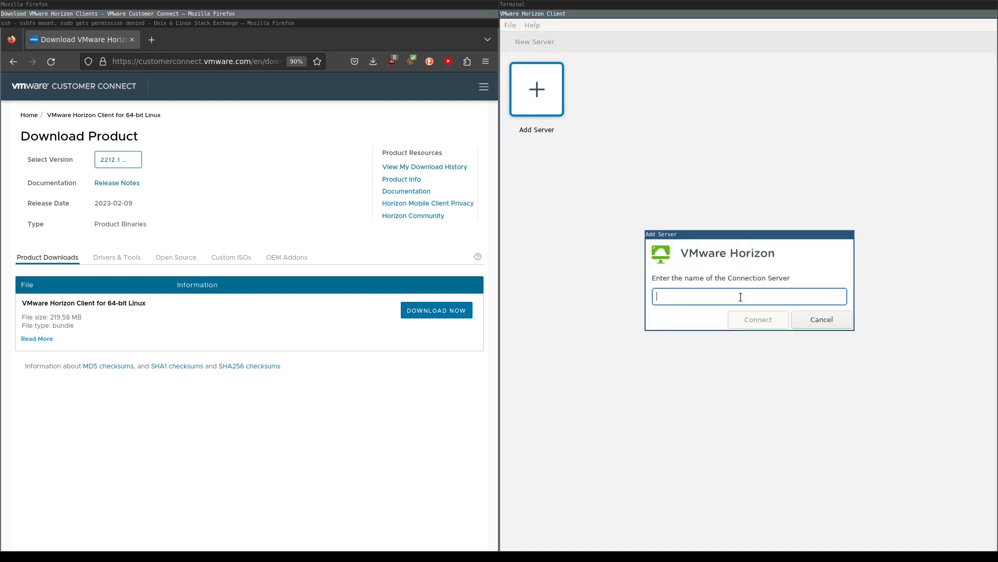
Connect to view.angelo.edu, which fails with an untrusted certificate warning.
{"action": "type", "text": "view."}
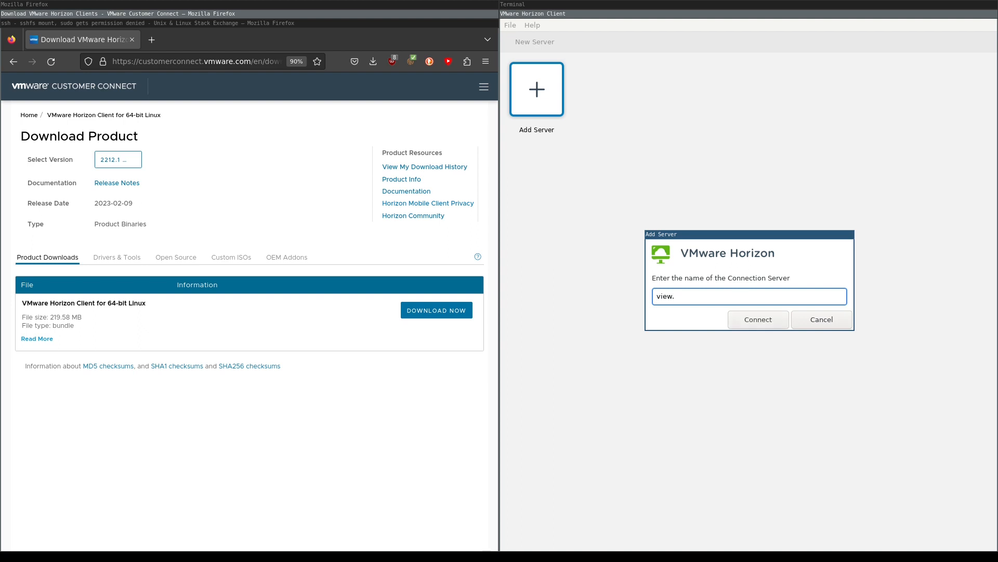
{"action": "type", "text": "an"}
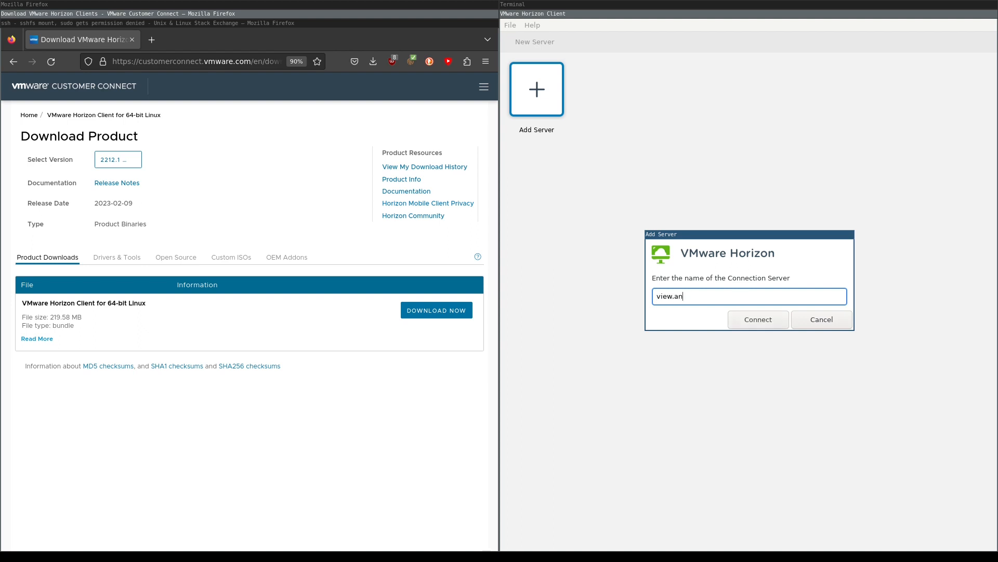
{"action": "type", "text": "gelo.edu"}
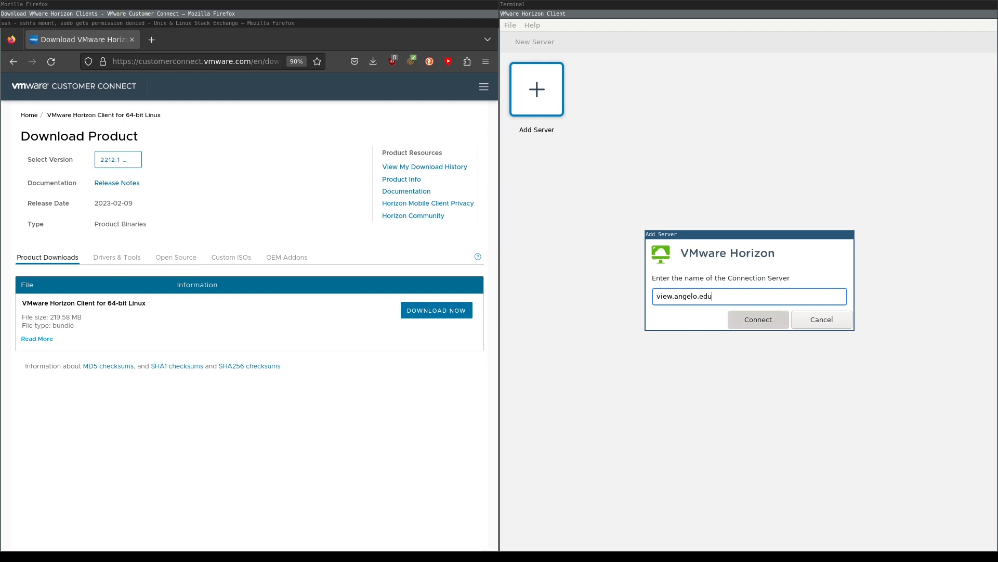
{"action": "left_click", "coordinate": [757, 319]}
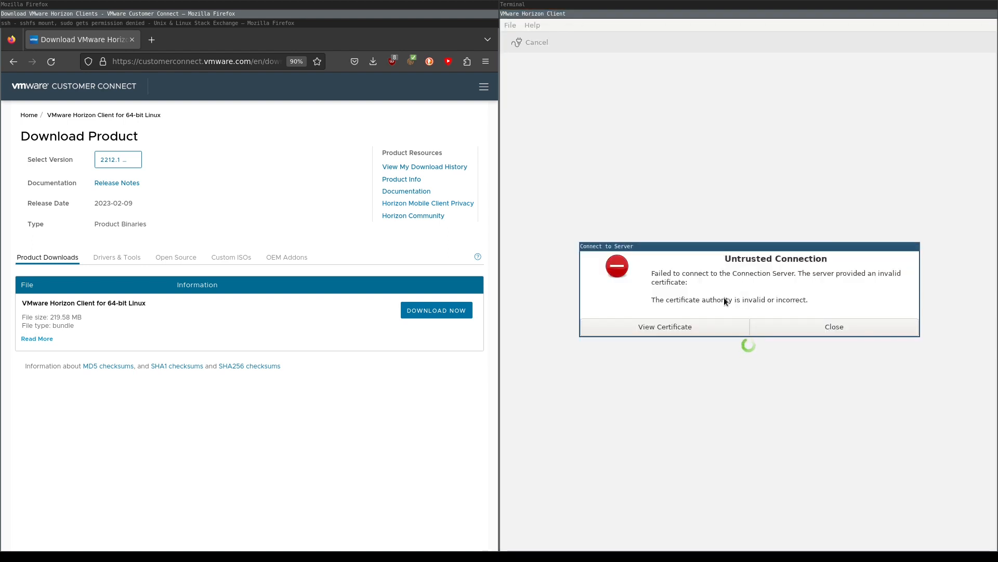
{"action": "mouse_move", "coordinate": [791, 272]}
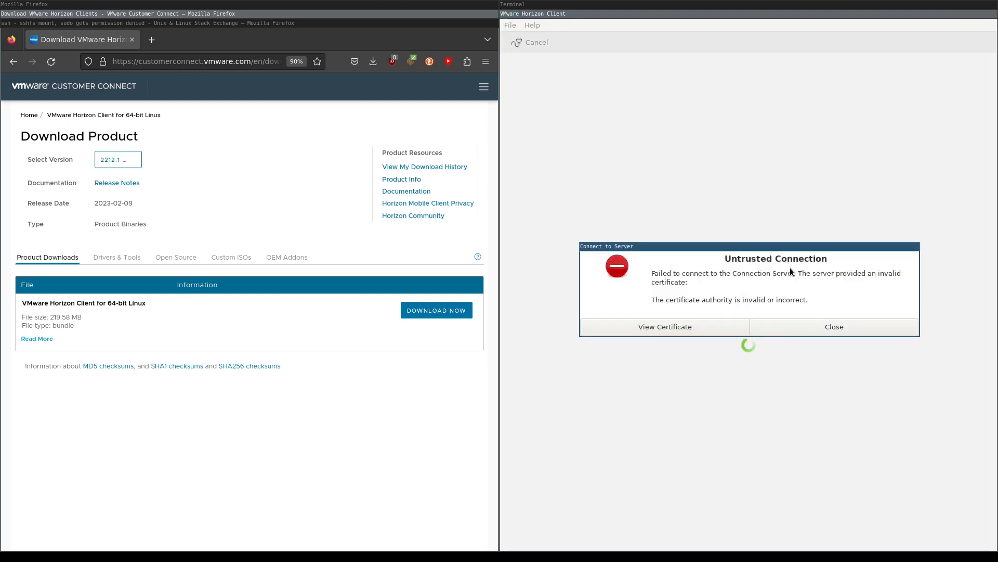
{"action": "mouse_move", "coordinate": [796, 306]}
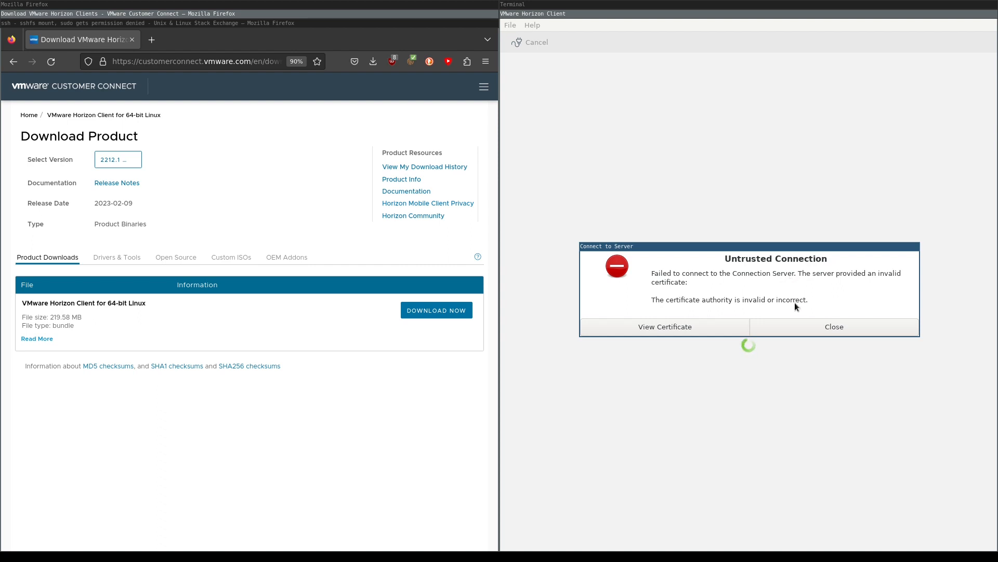
Dismiss the warning and set Preferences to not verify server identity certificates.
{"action": "left_click", "coordinate": [833, 326]}
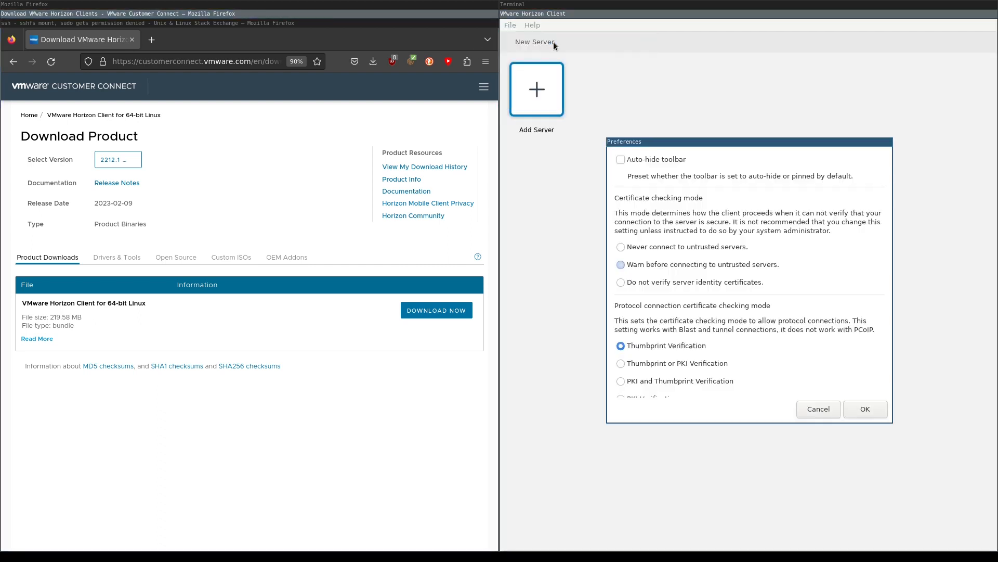
{"action": "left_click", "coordinate": [620, 282]}
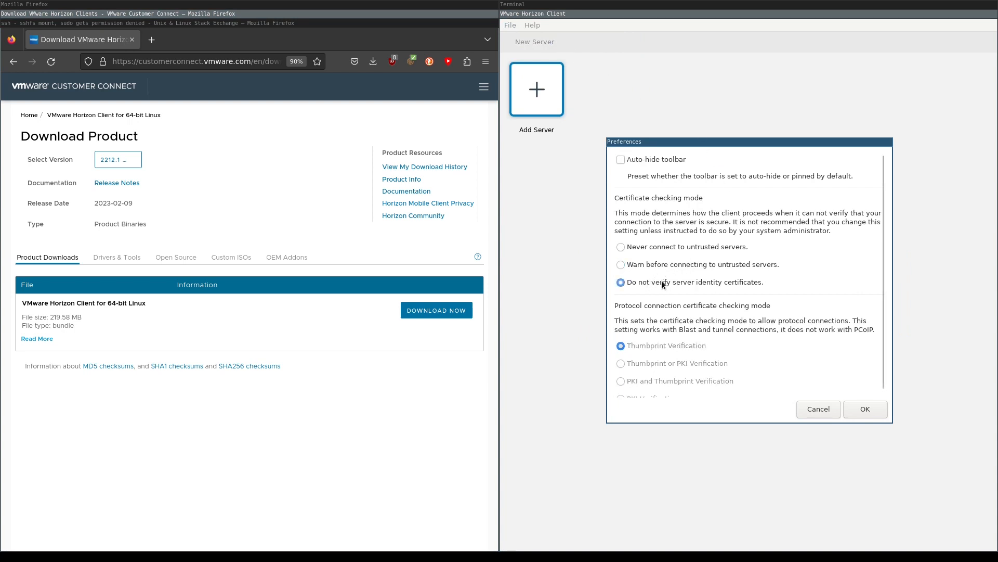
{"action": "mouse_move", "coordinate": [716, 290]}
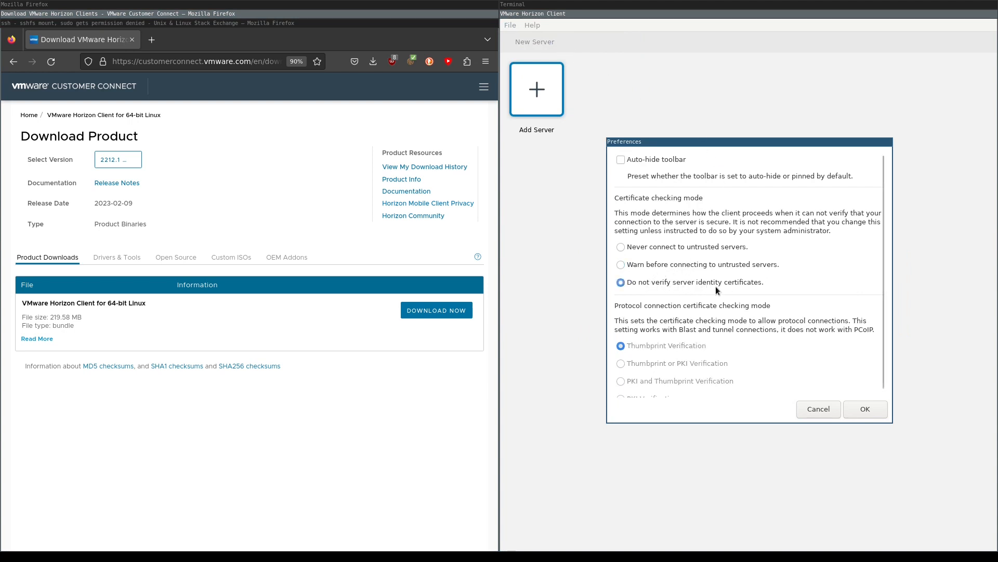
{"action": "left_click", "coordinate": [864, 408]}
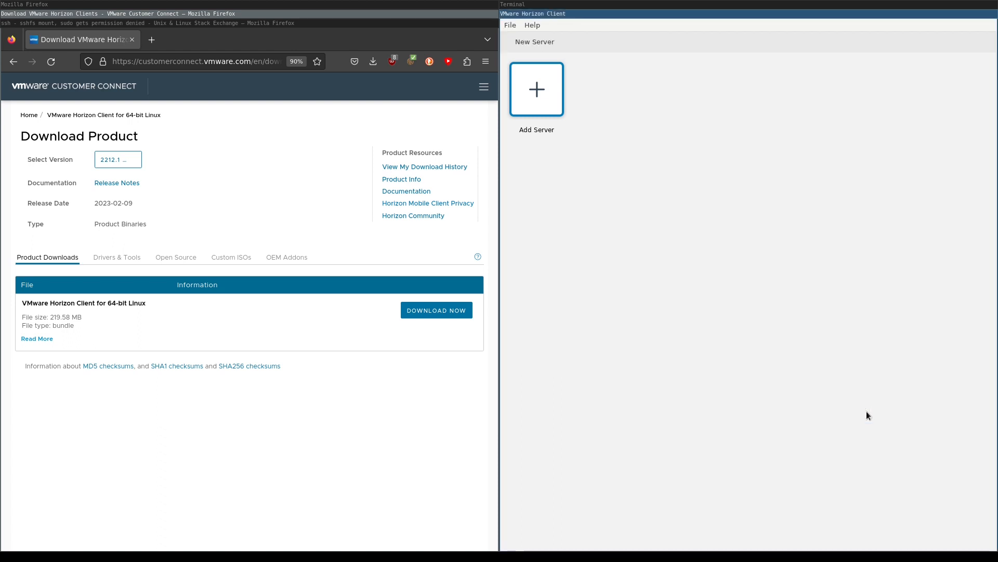
Add view.angelo.edu again, allow the vmware-view link, and cancel the login prompt.
{"action": "left_click", "coordinate": [536, 89]}
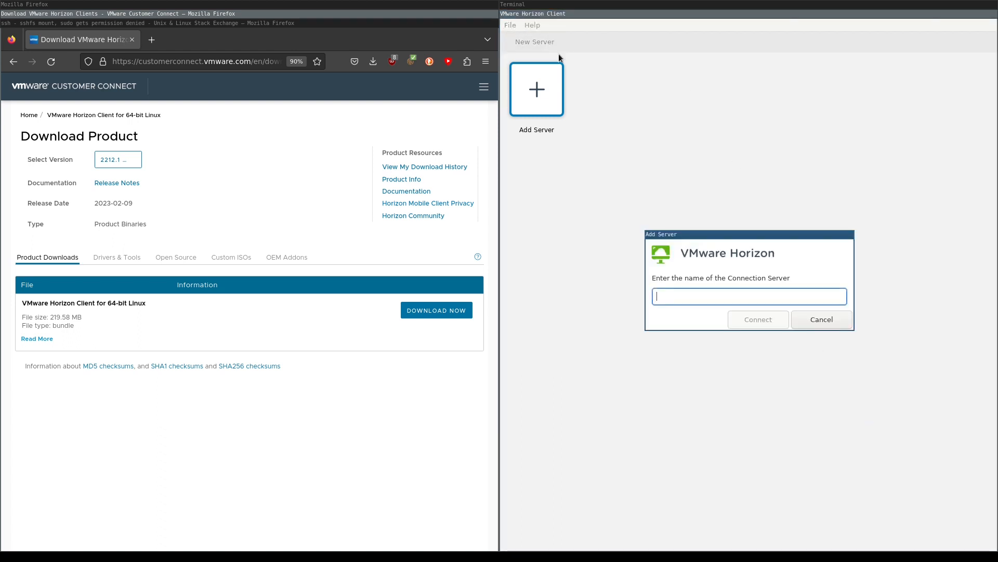
{"action": "type", "text": "view.angelo.edu/portal/nativeclient"}
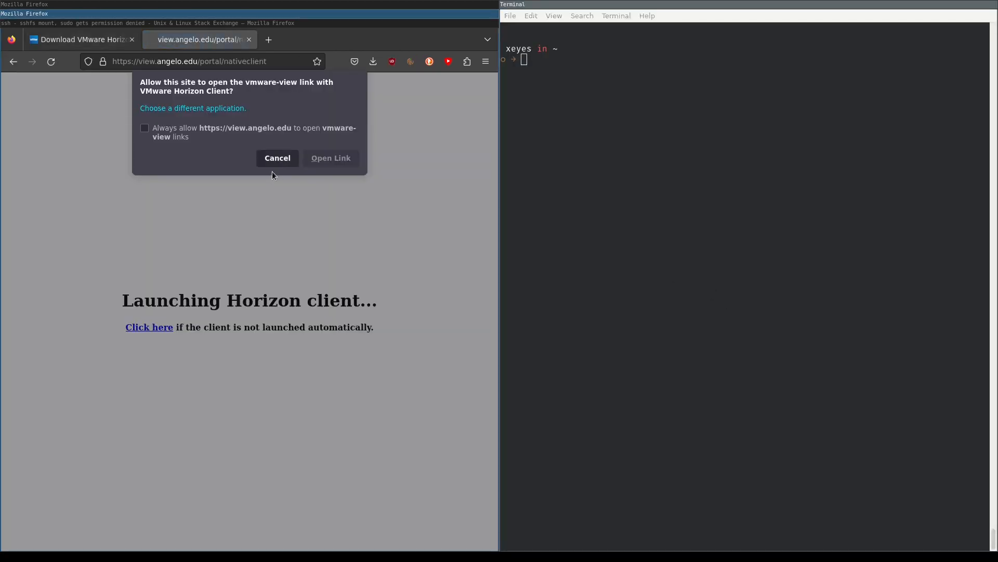
{"action": "left_click", "coordinate": [330, 158]}
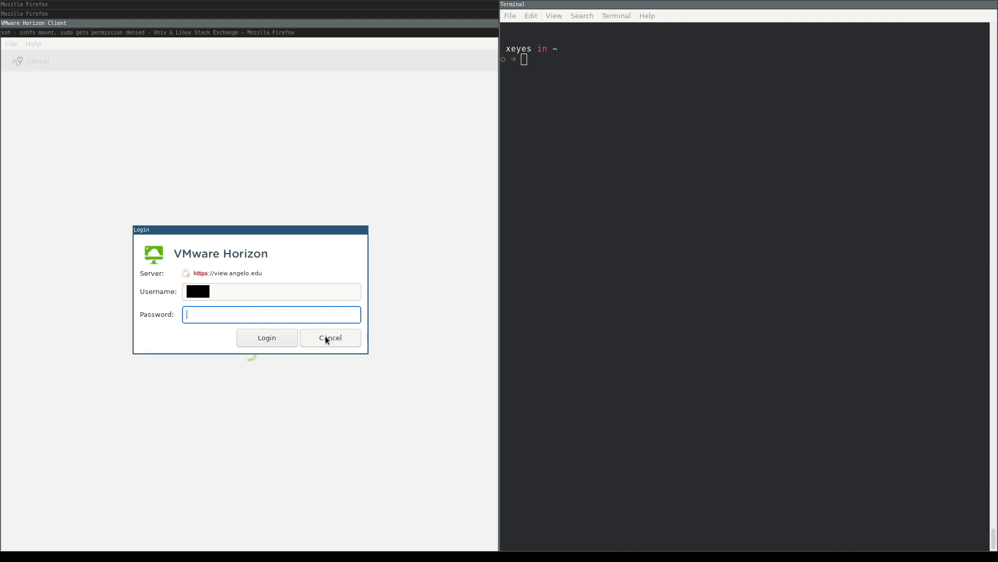
{"action": "left_click", "coordinate": [330, 337]}
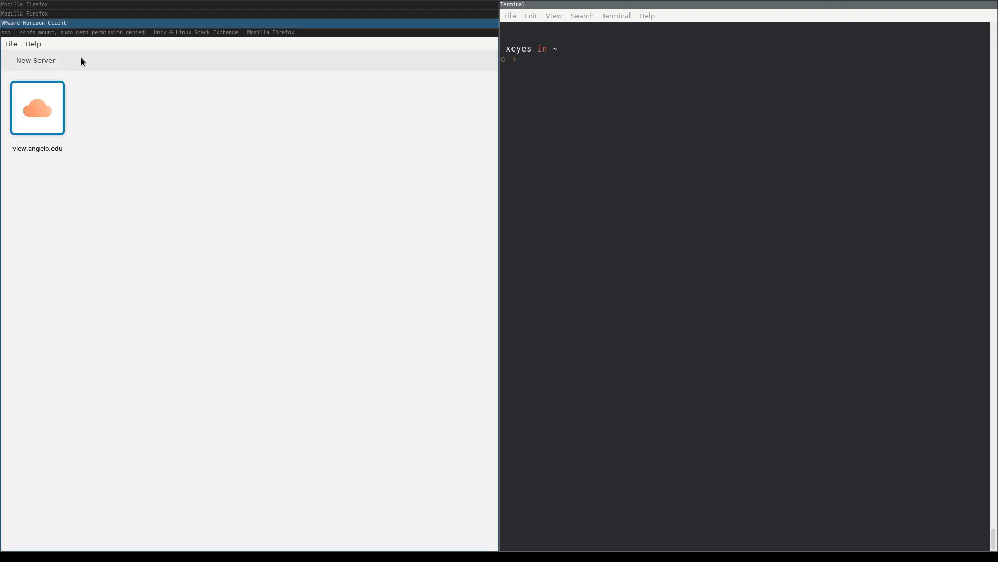
{"action": "mouse_move", "coordinate": [247, 147]}
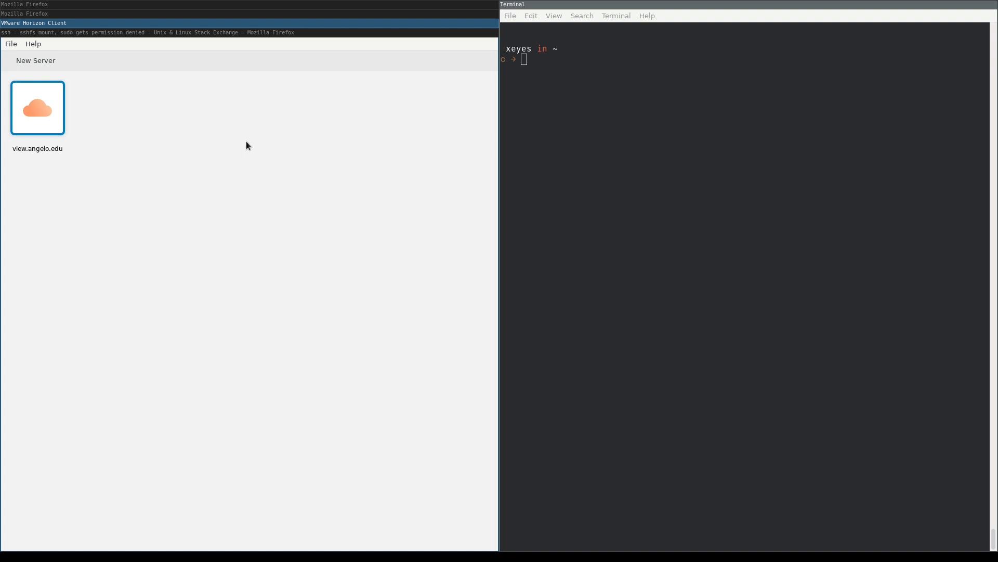
{"action": "mouse_move", "coordinate": [259, 146]}
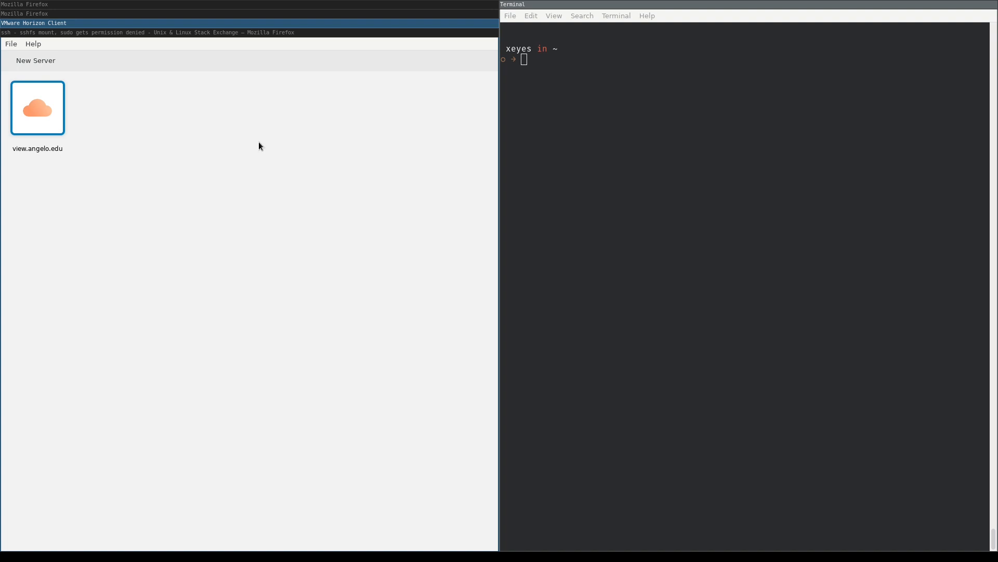
{"action": "mouse_move", "coordinate": [544, 157]}
{"action": "type", "text": "cd Downloads/"}
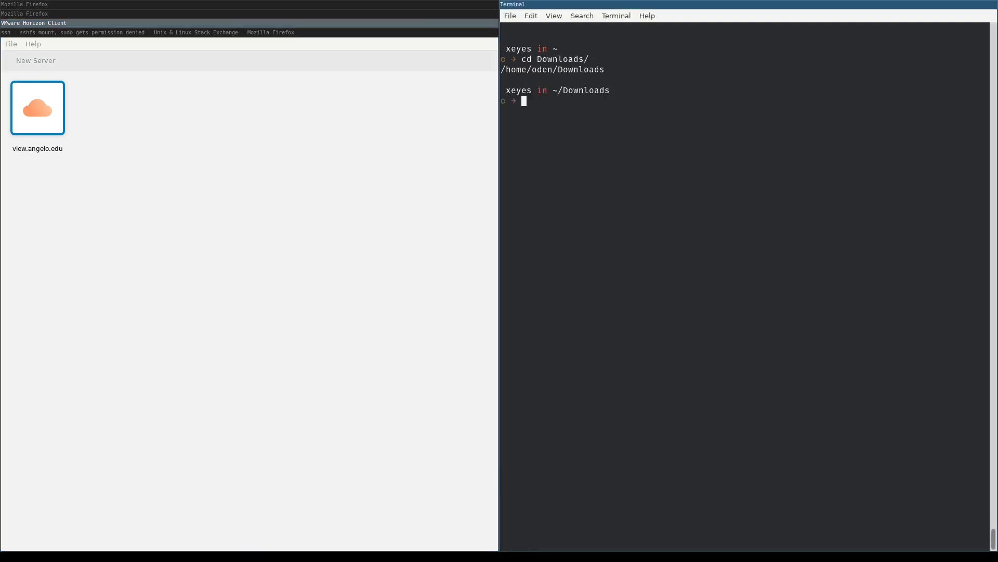
Run the Horizon Client .x64.bundle with -h to list its usage options, including -u uninstall.
{"action": "type", "text": "./"}
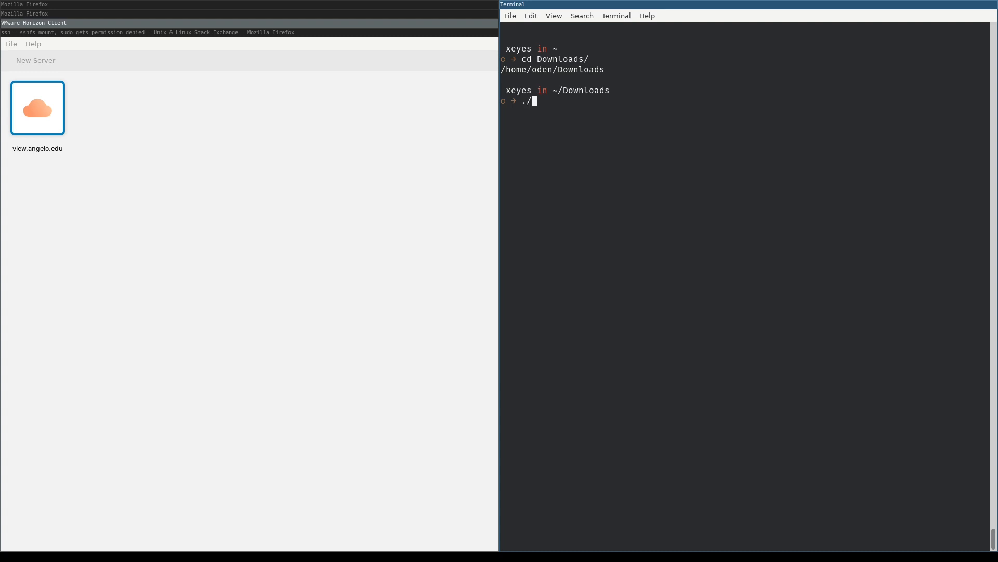
{"action": "type", "text": "VMware-Horizon-Client-2212.1-8.8.1-21219348.x64.bundle"}
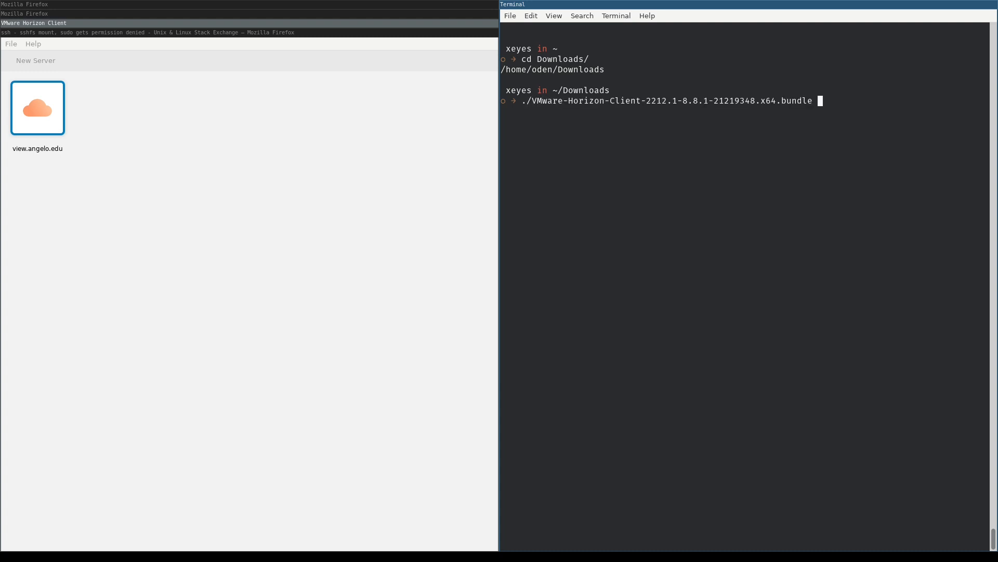
{"action": "key", "text": "Return"}
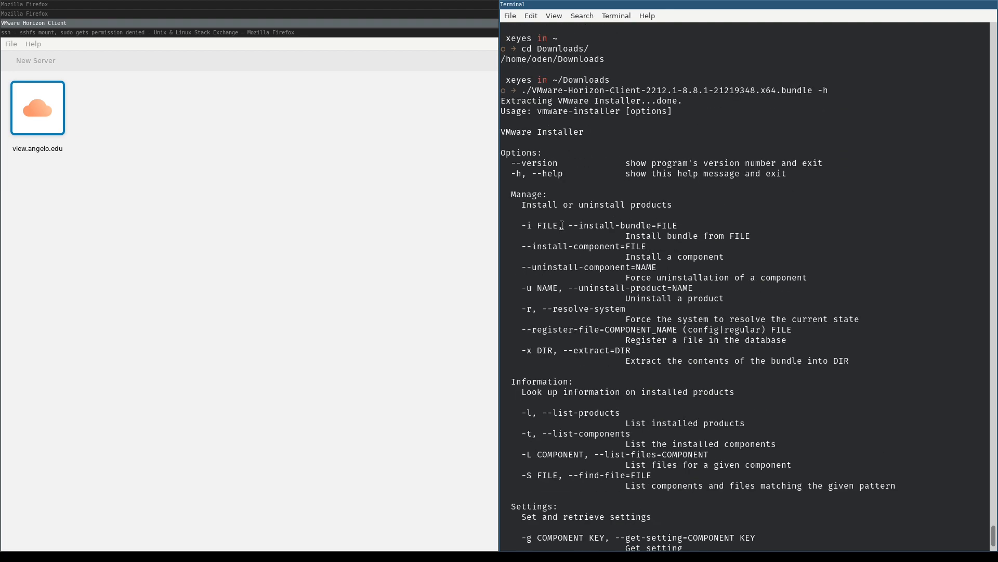
{"action": "mouse_move", "coordinate": [532, 298]}
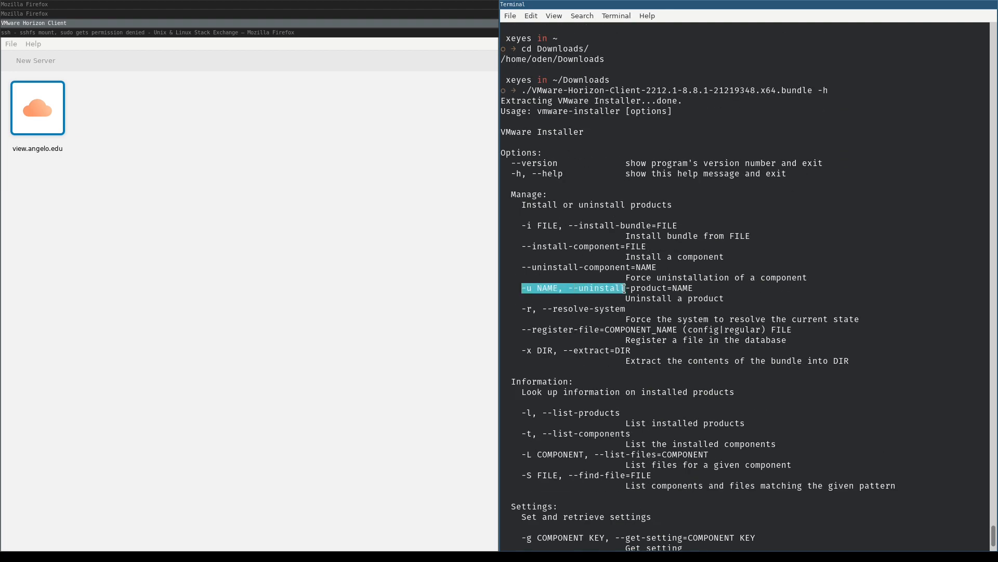
{"action": "left_click", "coordinate": [575, 288]}
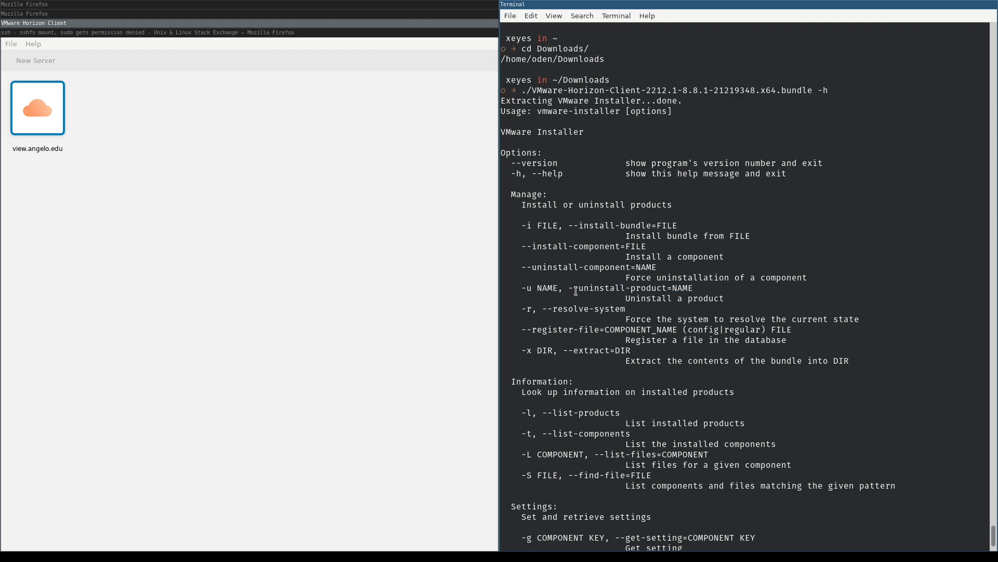
{"action": "mouse_move", "coordinate": [548, 288]}
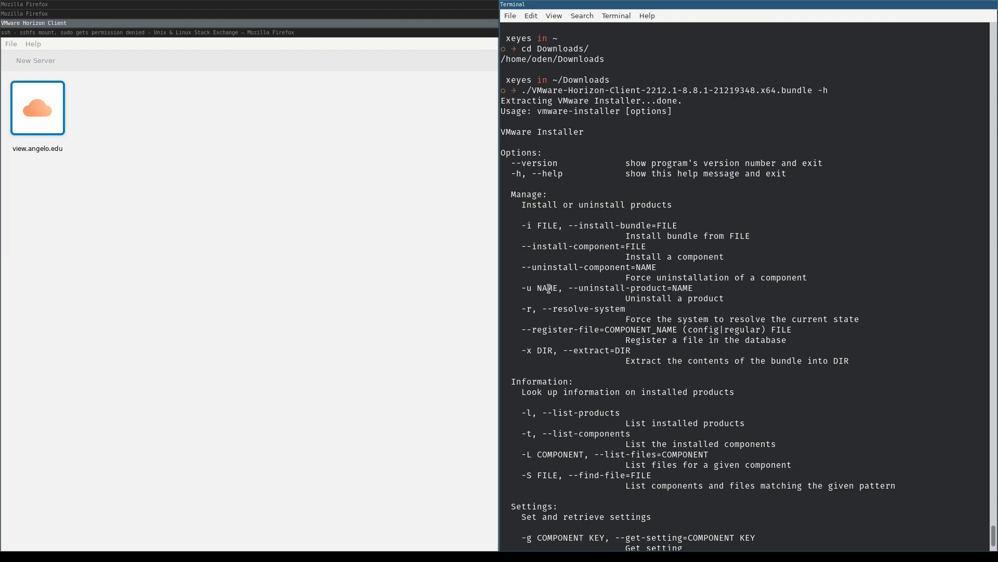
{"action": "scroll", "scroll_direction": "down", "scroll_amount": 3}
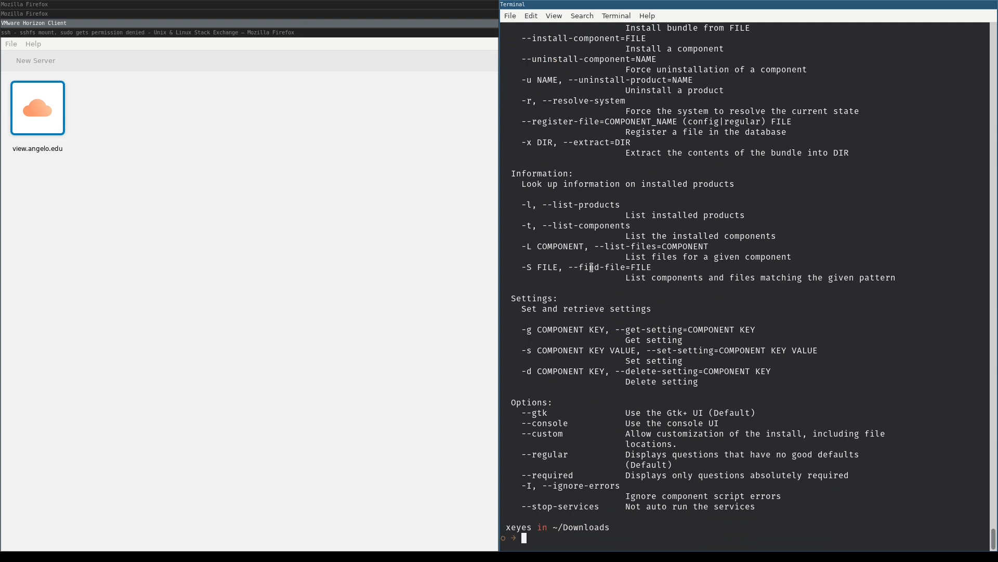
Attempt sudo bundle -u lklsdjfkl, which reveals vmware-horizon-client as the installed product, and dismiss the message.
{"action": "type", "text": "suv"}
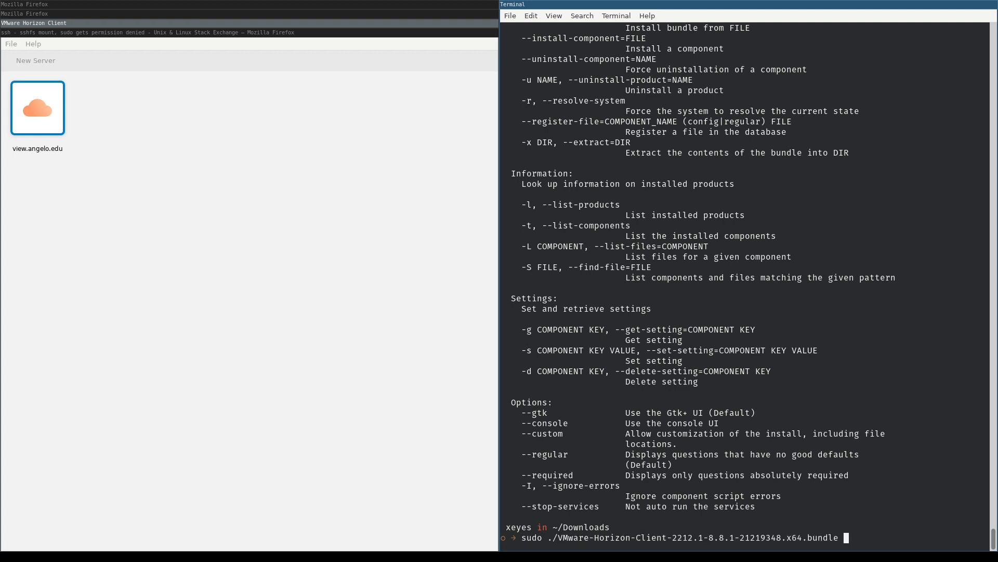
{"action": "type", "text": "-u"}
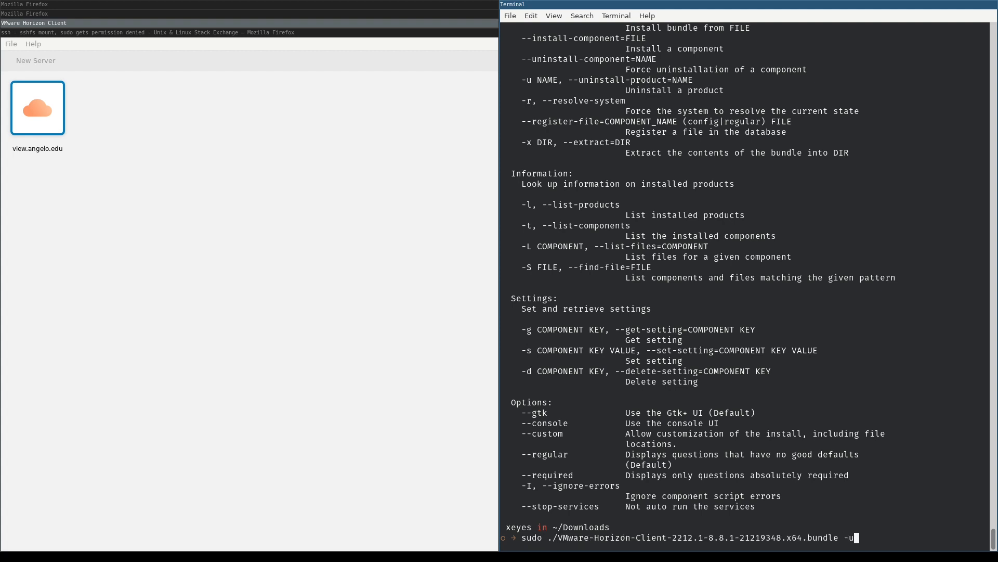
{"action": "type", "text": "lklsdjfkl"}
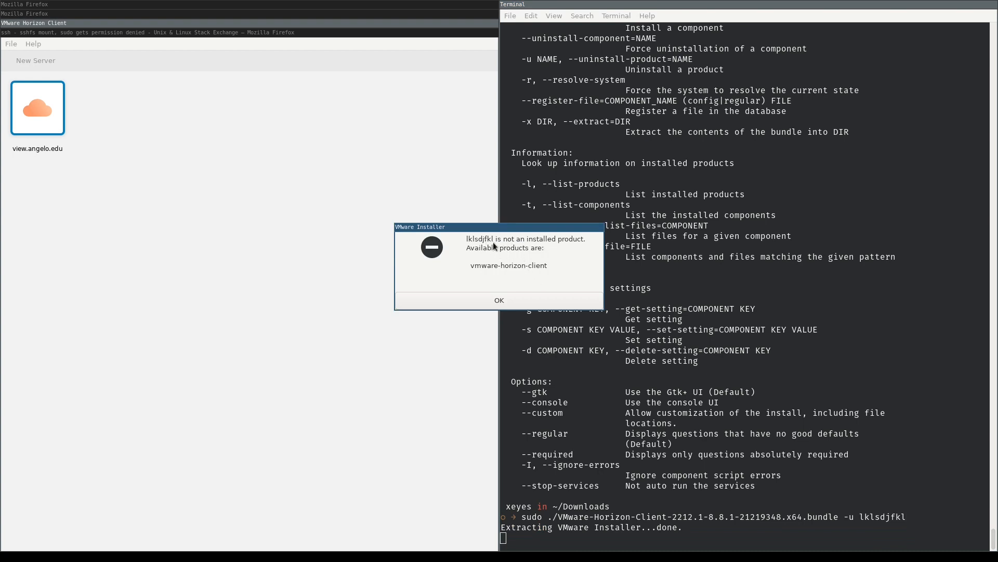
{"action": "mouse_move", "coordinate": [537, 268]}
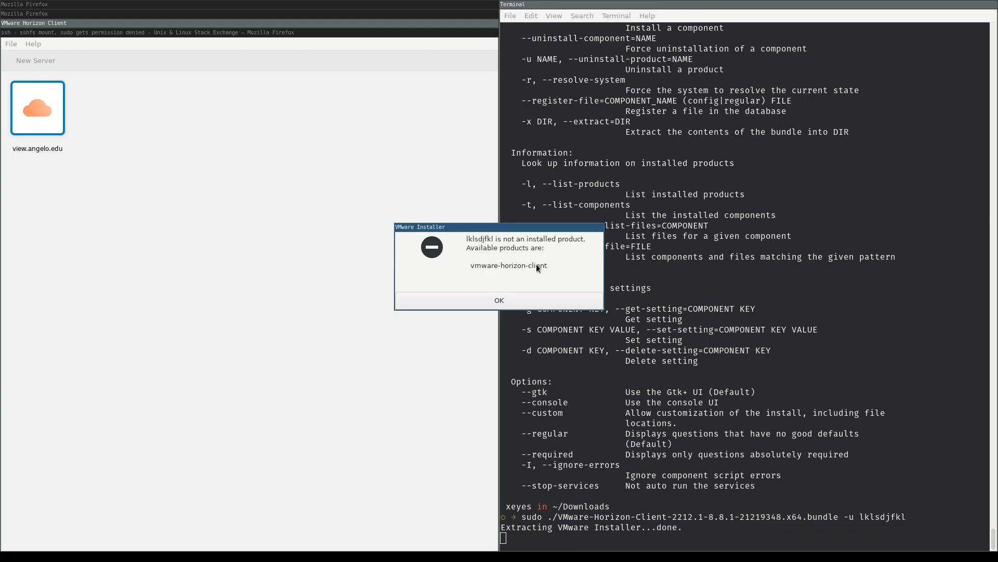
{"action": "mouse_move", "coordinate": [516, 271]}
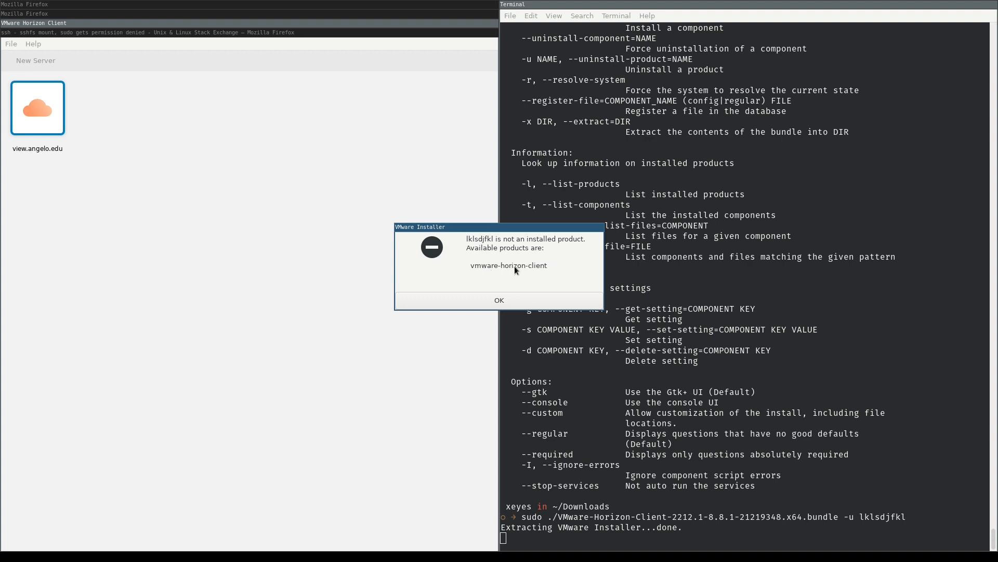
{"action": "mouse_move", "coordinate": [482, 271]}
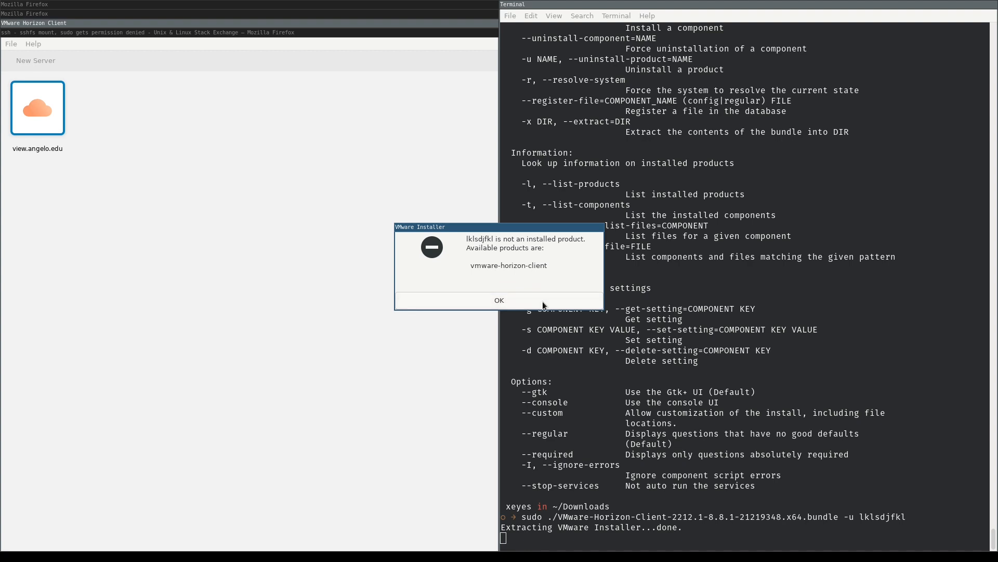
{"action": "left_click", "coordinate": [498, 300]}
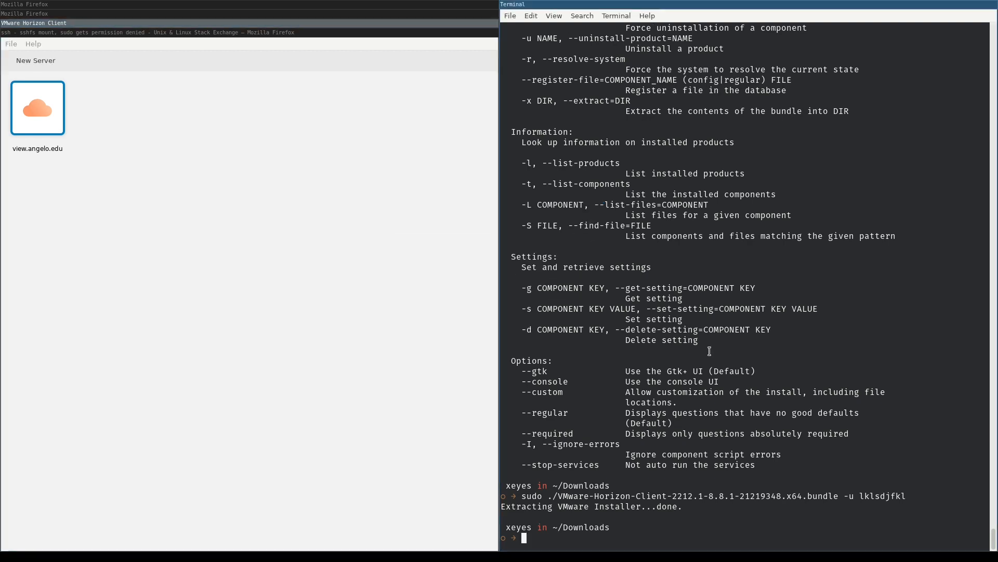
Retype the sudo bundle command with -u vmware-horizon-client as the product name.
{"action": "type", "text": "sudo ./VMware-Horizon-Client-2212.1-8.8.1-21219348.x64.bundle -u v"}
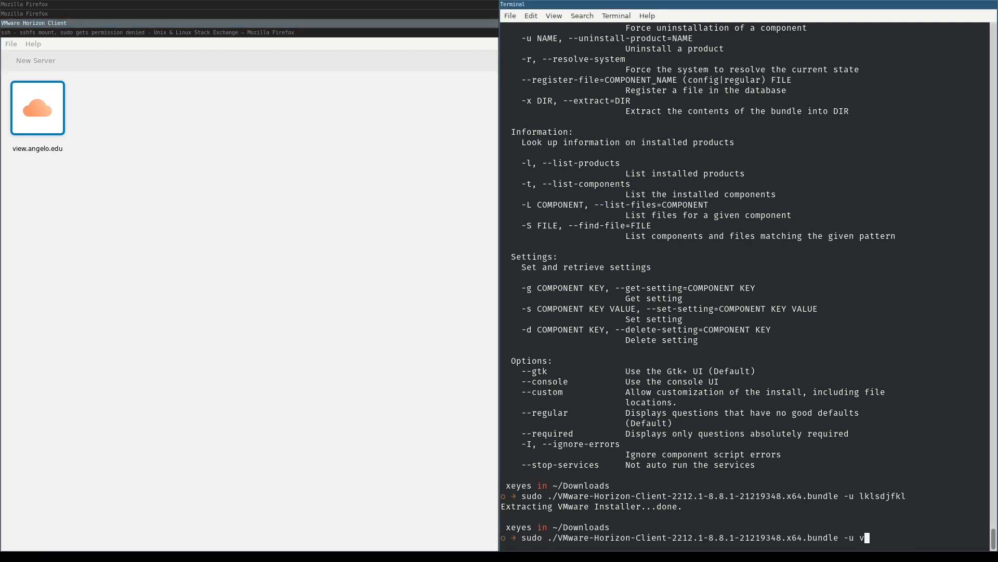
{"action": "type", "text": "mware-horizon0"}
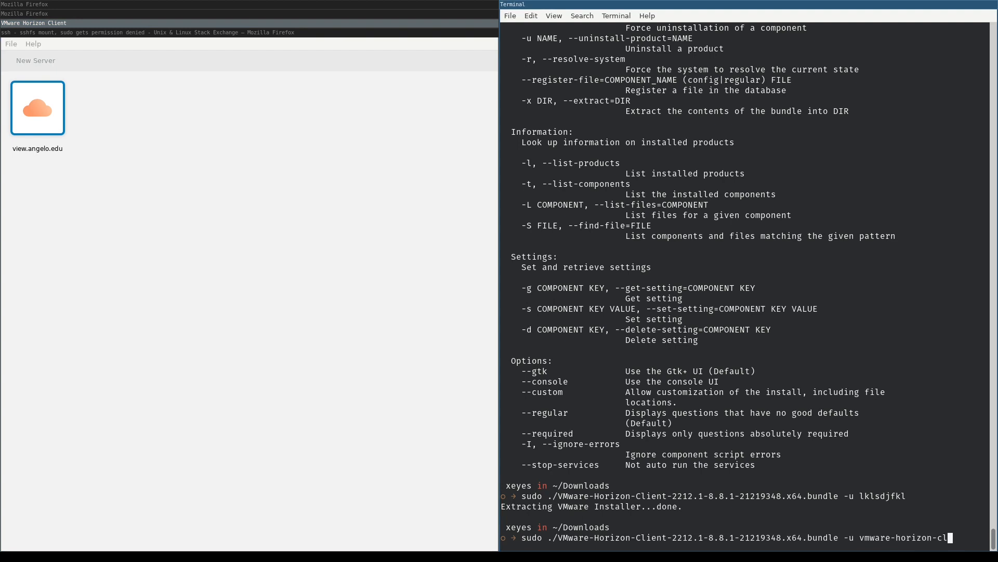
Run the -u vmware-horizon-client uninstall and answer No to keeping the configuration file.
{"action": "key", "text": "Return"}
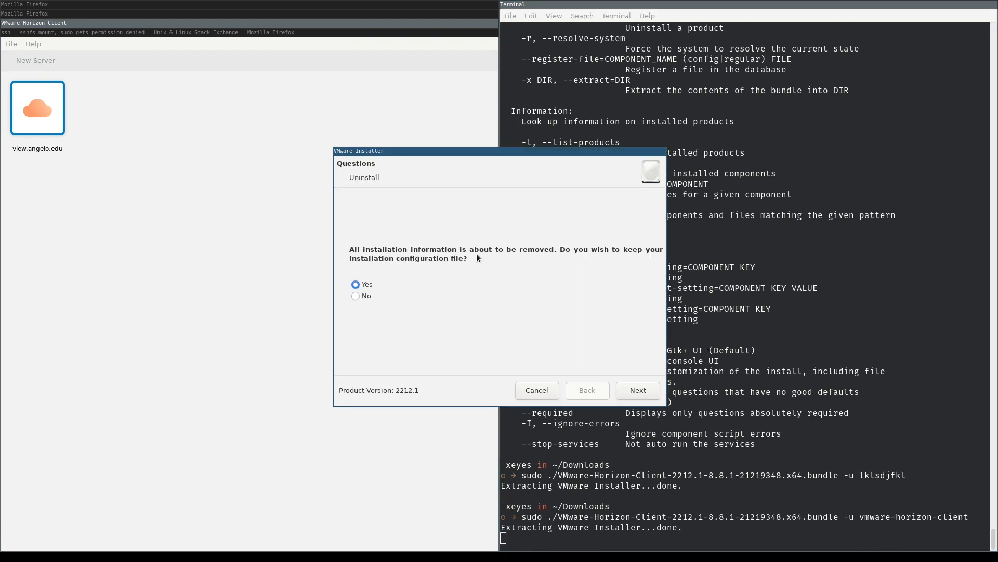
{"action": "mouse_move", "coordinate": [376, 184]}
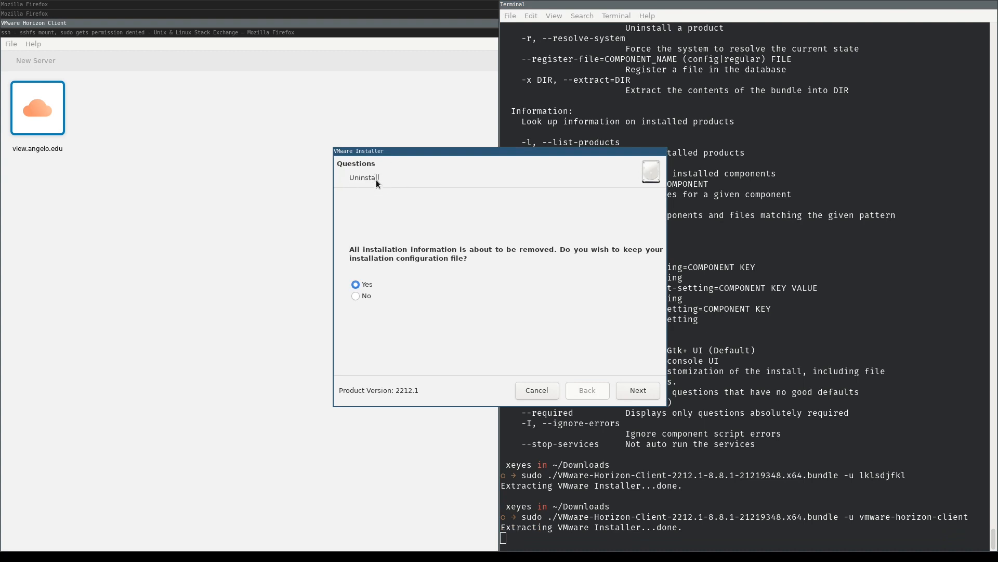
{"action": "mouse_move", "coordinate": [362, 194]}
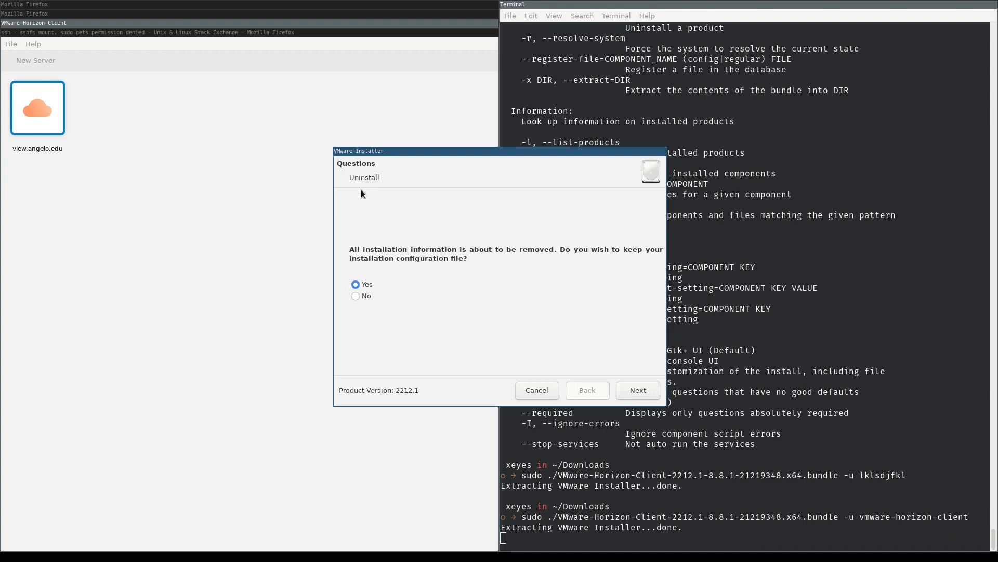
{"action": "mouse_move", "coordinate": [367, 298]}
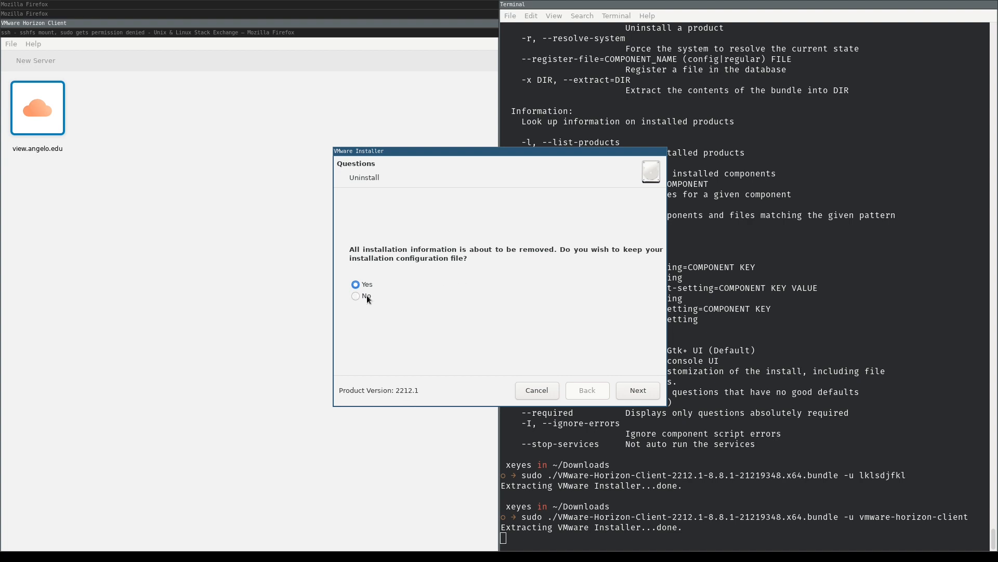
{"action": "mouse_move", "coordinate": [400, 271]}
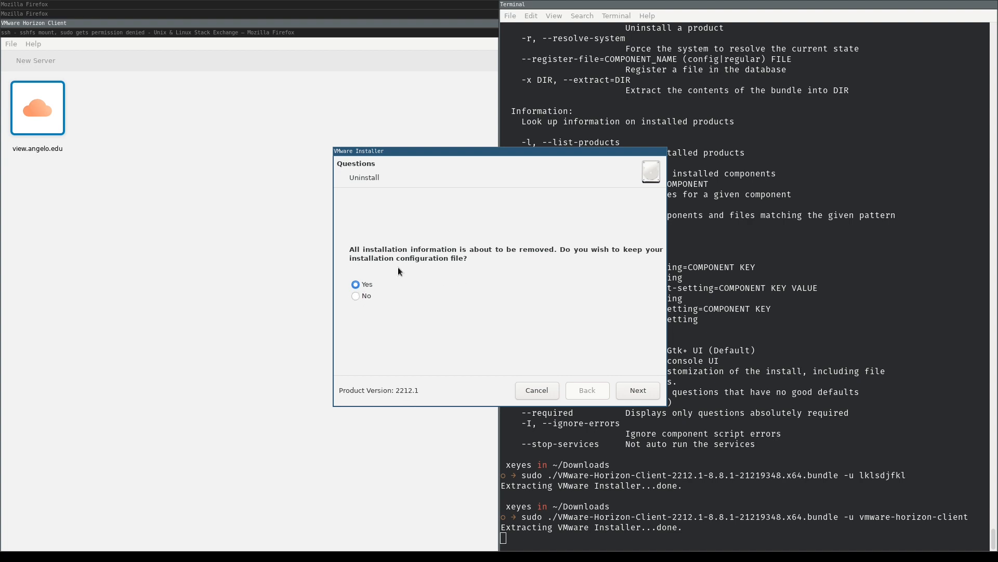
{"action": "mouse_move", "coordinate": [373, 291]}
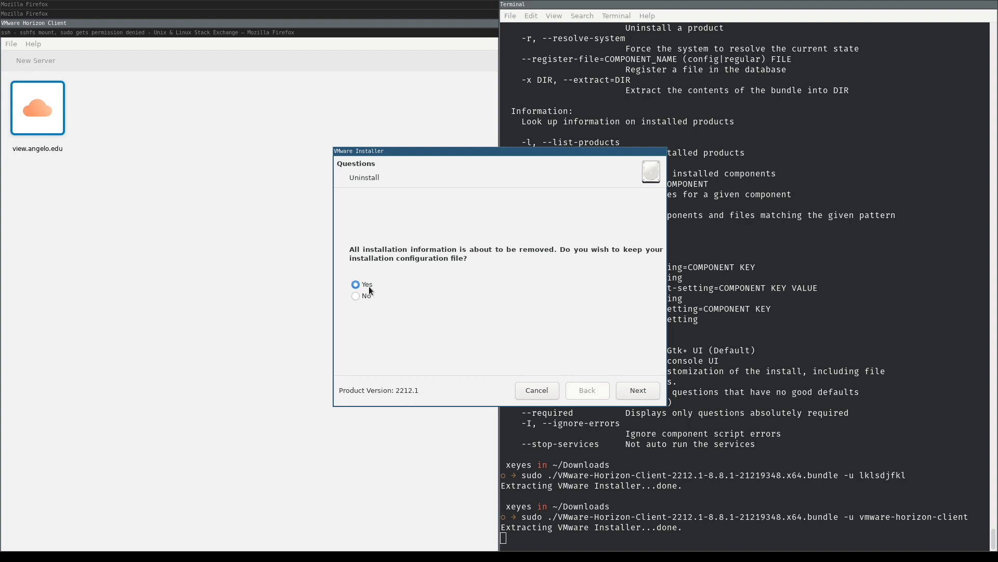
{"action": "left_click", "coordinate": [356, 295]}
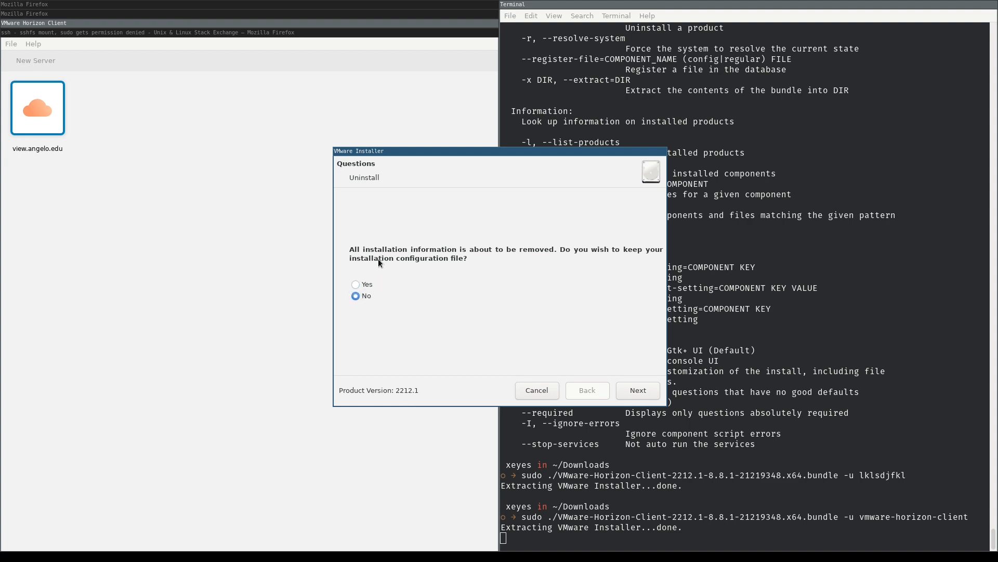
{"action": "mouse_move", "coordinate": [558, 330]}
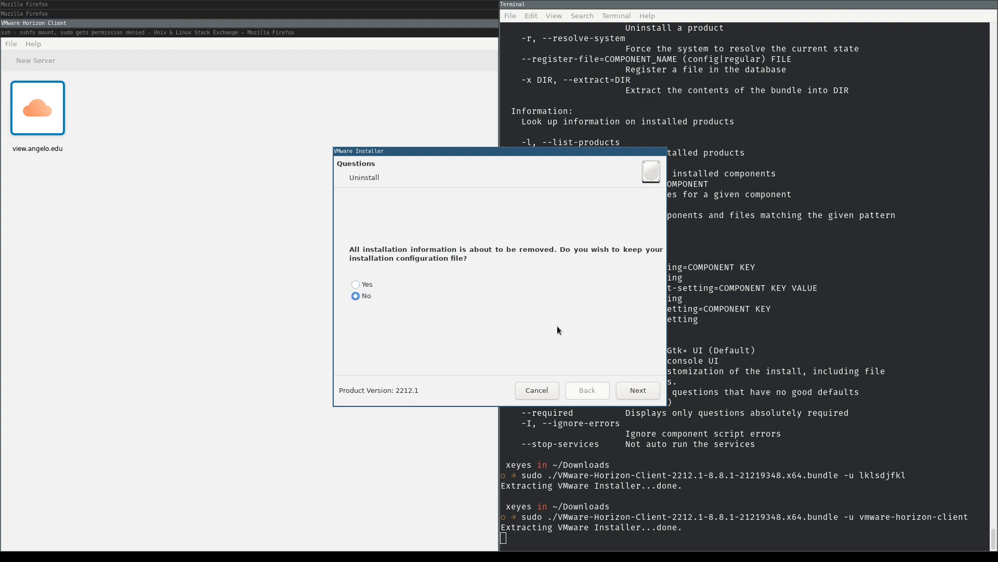
{"action": "mouse_move", "coordinate": [542, 345]}
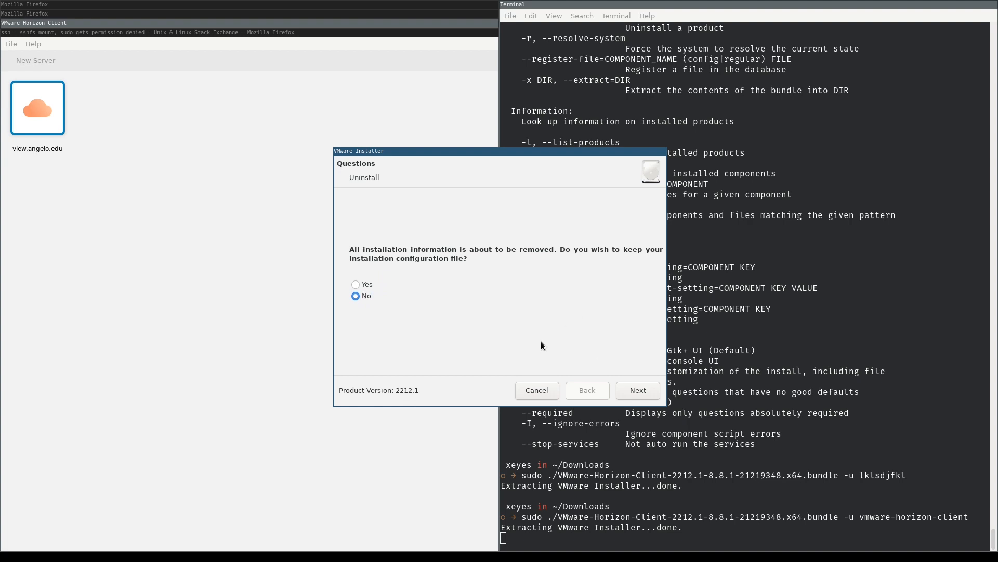
{"action": "mouse_move", "coordinate": [474, 289]}
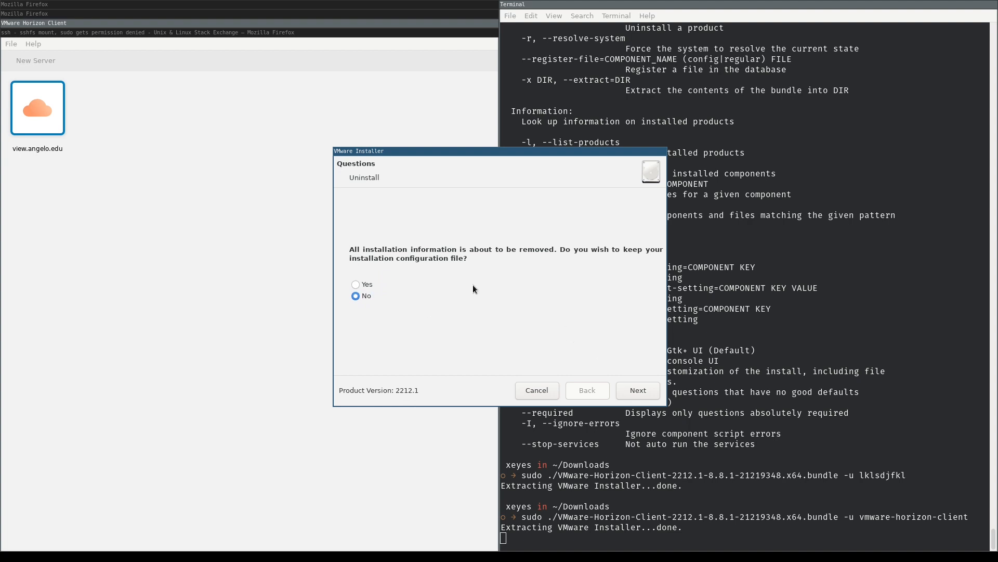
{"action": "mouse_move", "coordinate": [632, 382]}
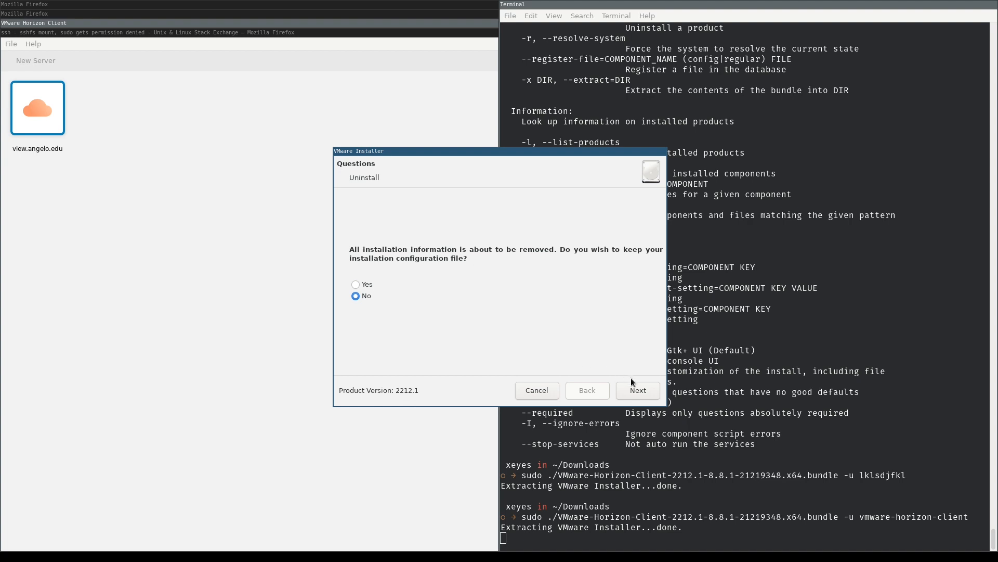
Complete the Horizon Client uninstallation and close the finished VMware Installer.
{"action": "left_click", "coordinate": [636, 390]}
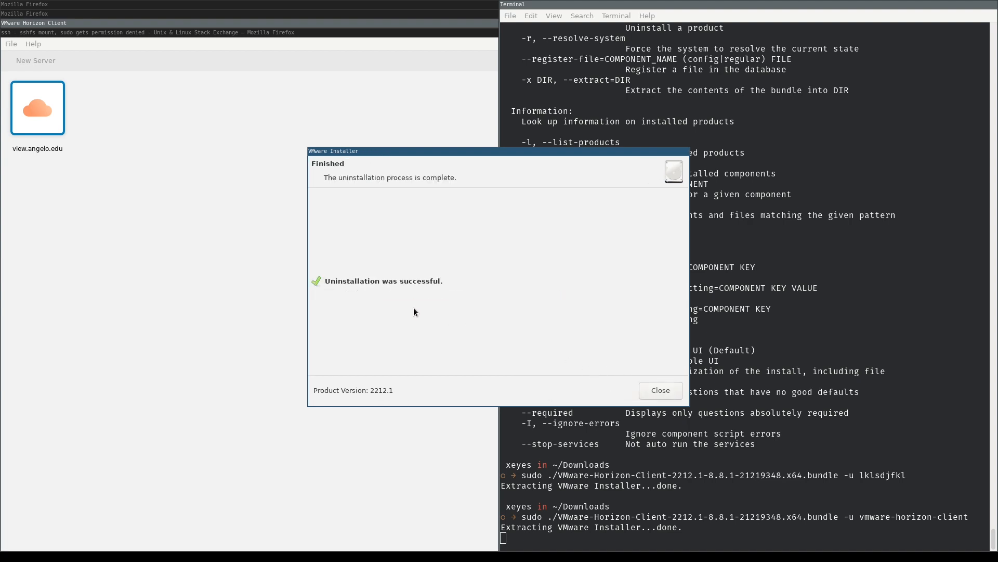
{"action": "mouse_move", "coordinate": [437, 291]}
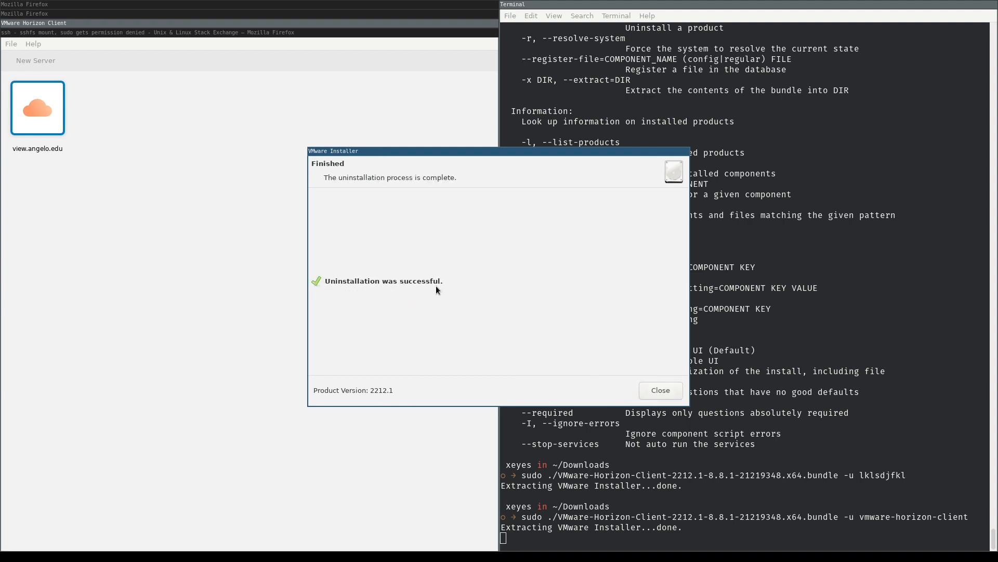
{"action": "left_click", "coordinate": [659, 390]}
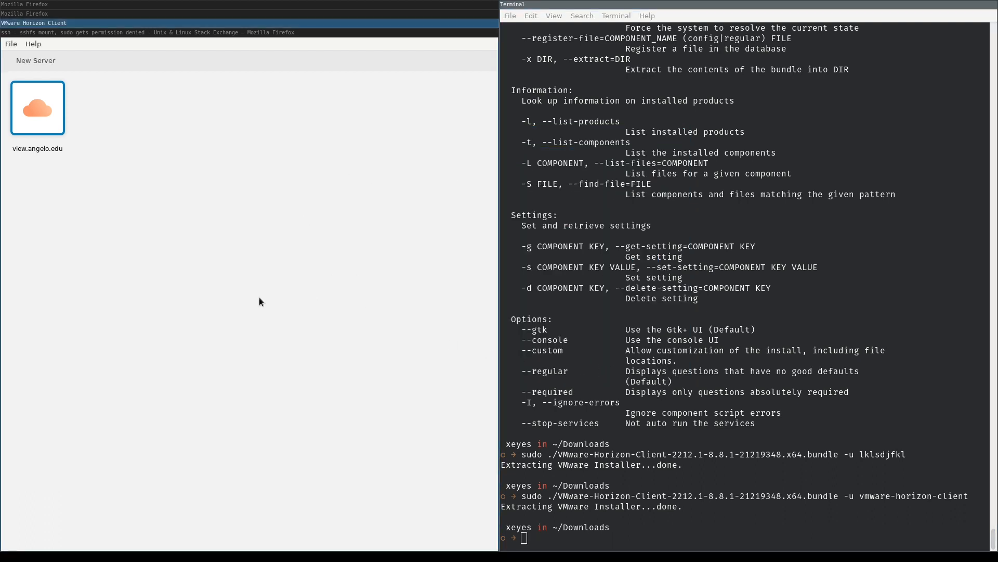
{"action": "mouse_move", "coordinate": [329, 299]}
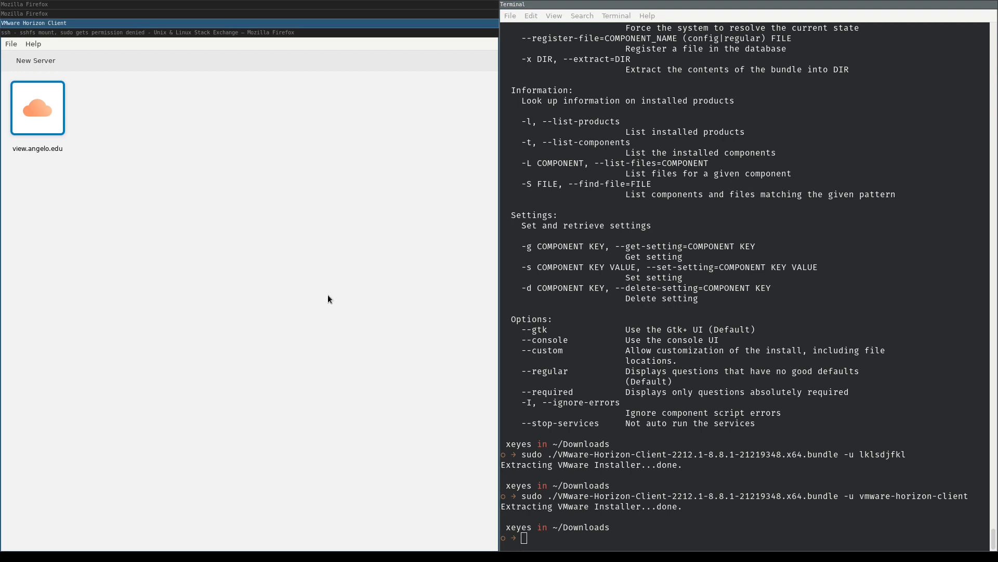